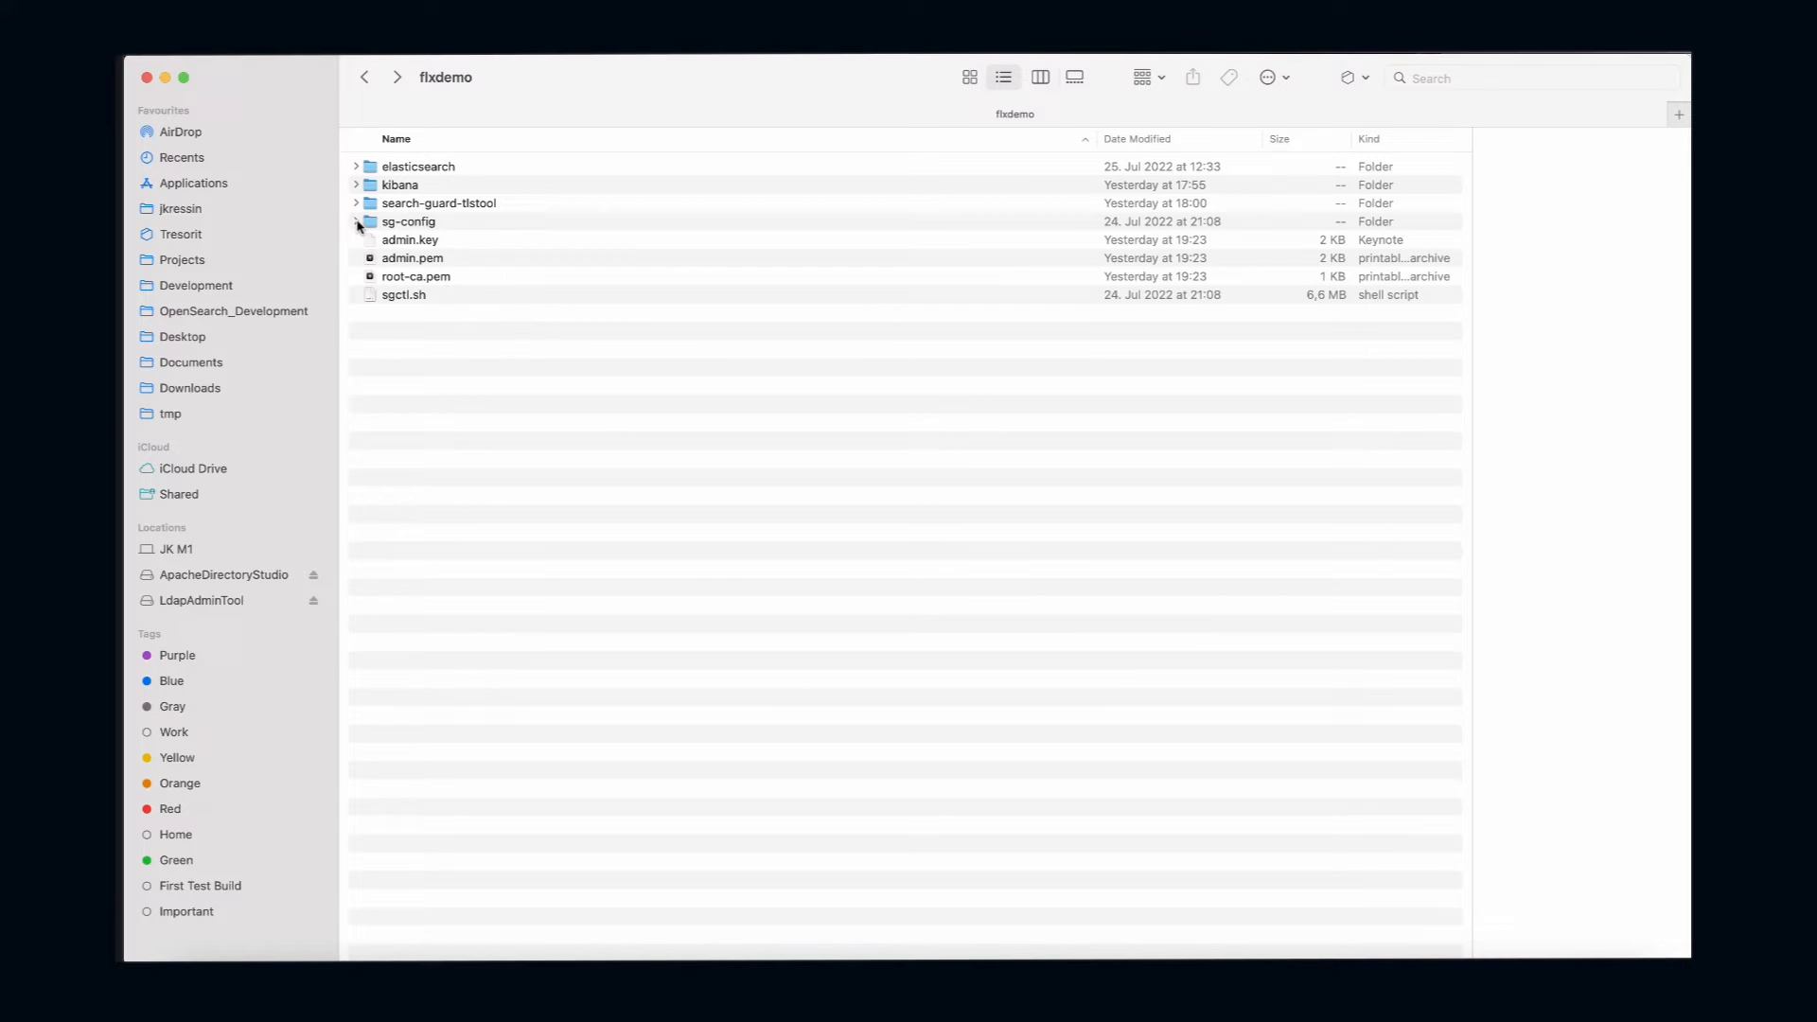
- Expand the sg-config folder in Finder and open sg_frontend_authc.yml
click(357, 221)
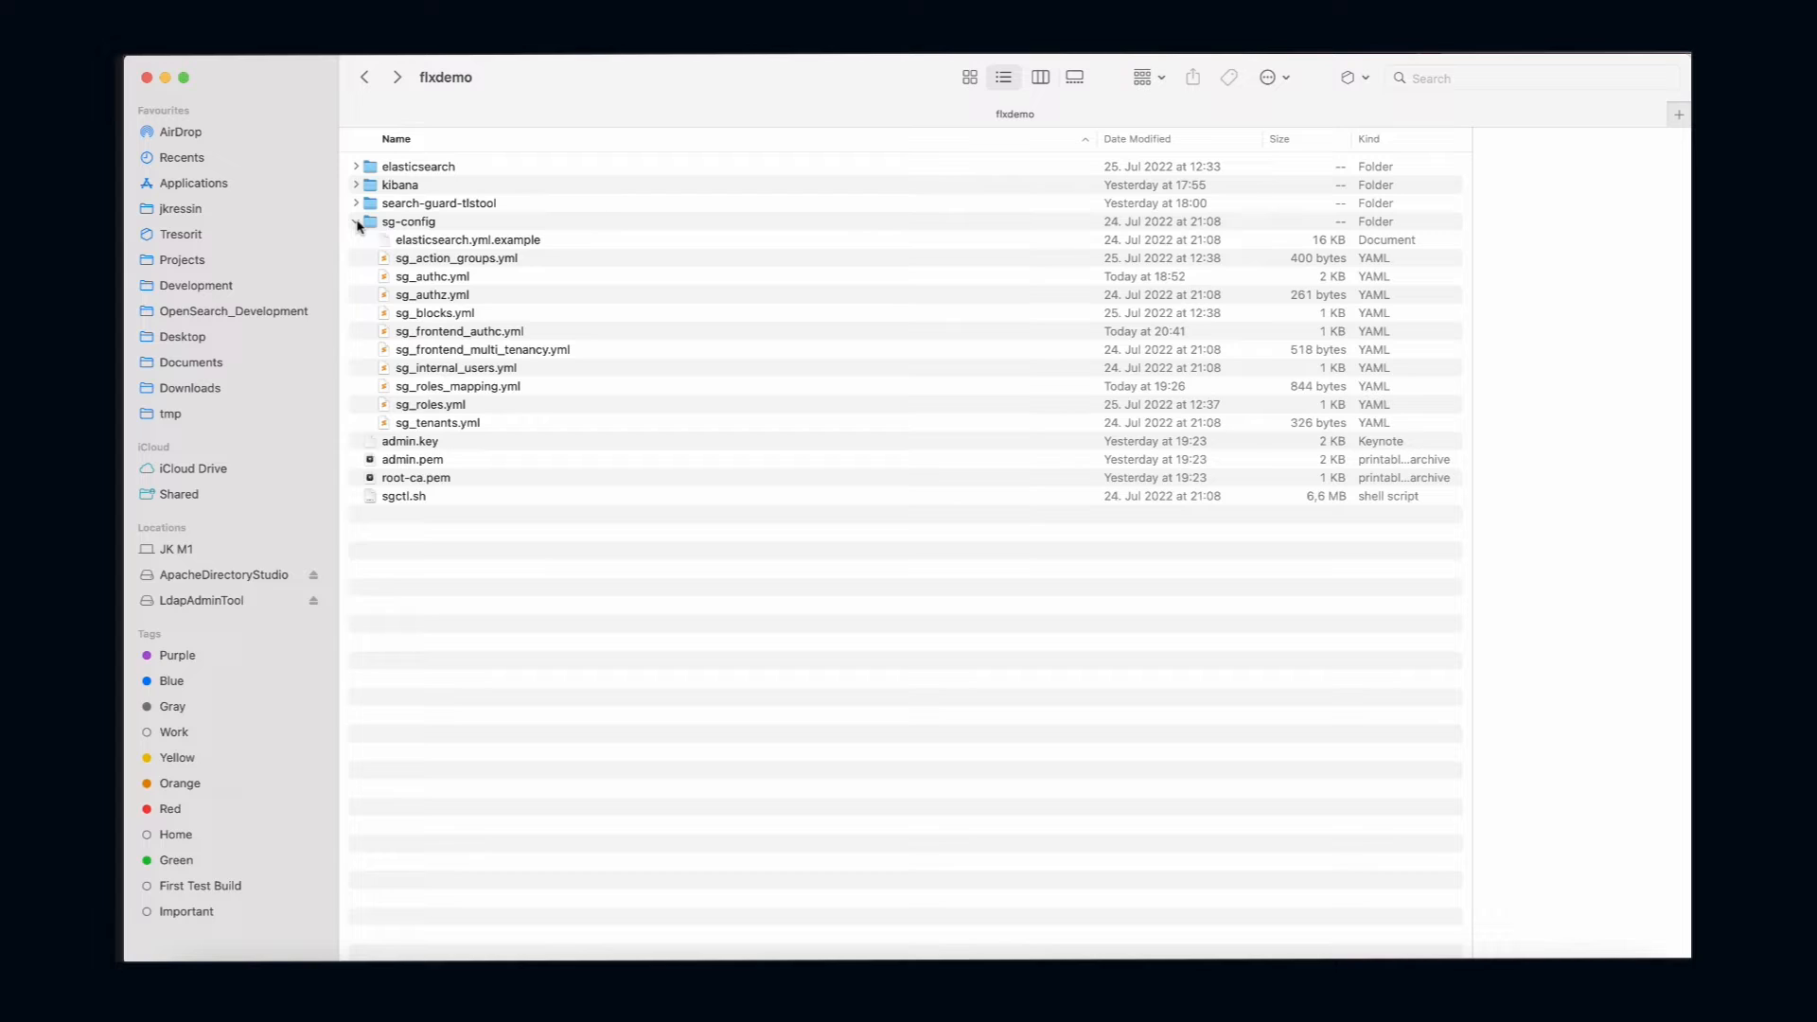
click(459, 330)
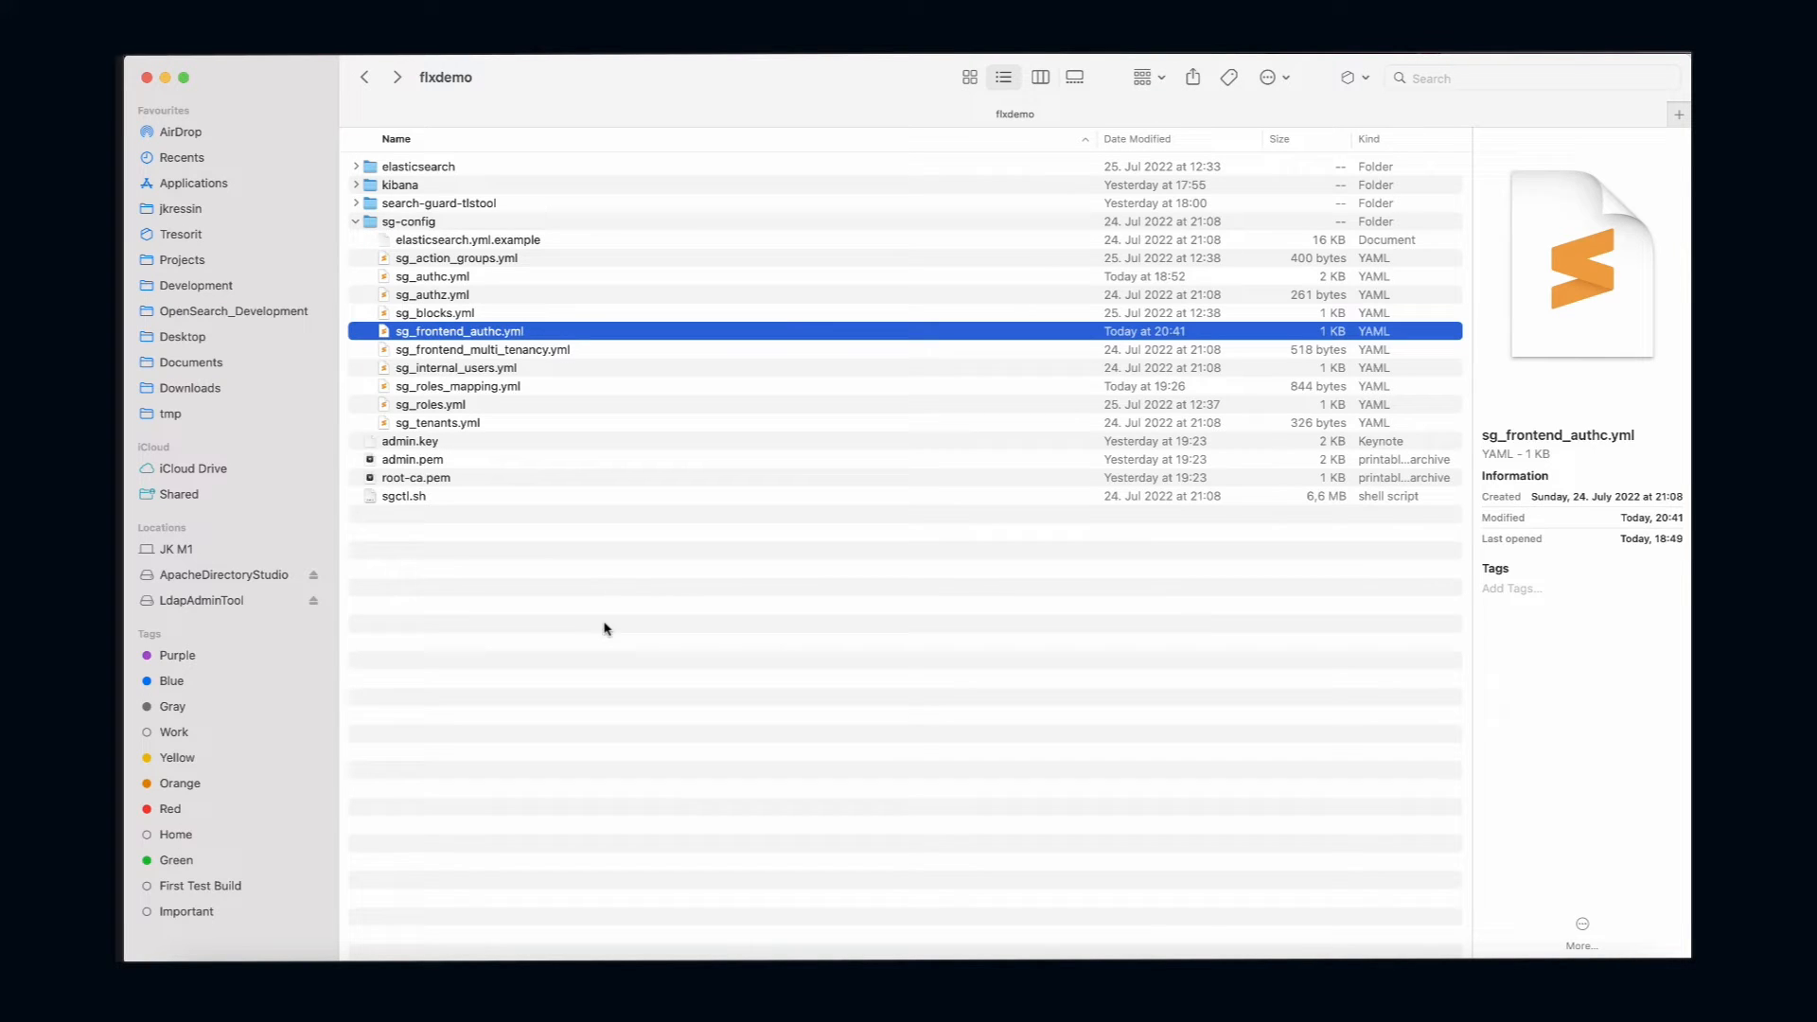
mouse_move(595, 655)
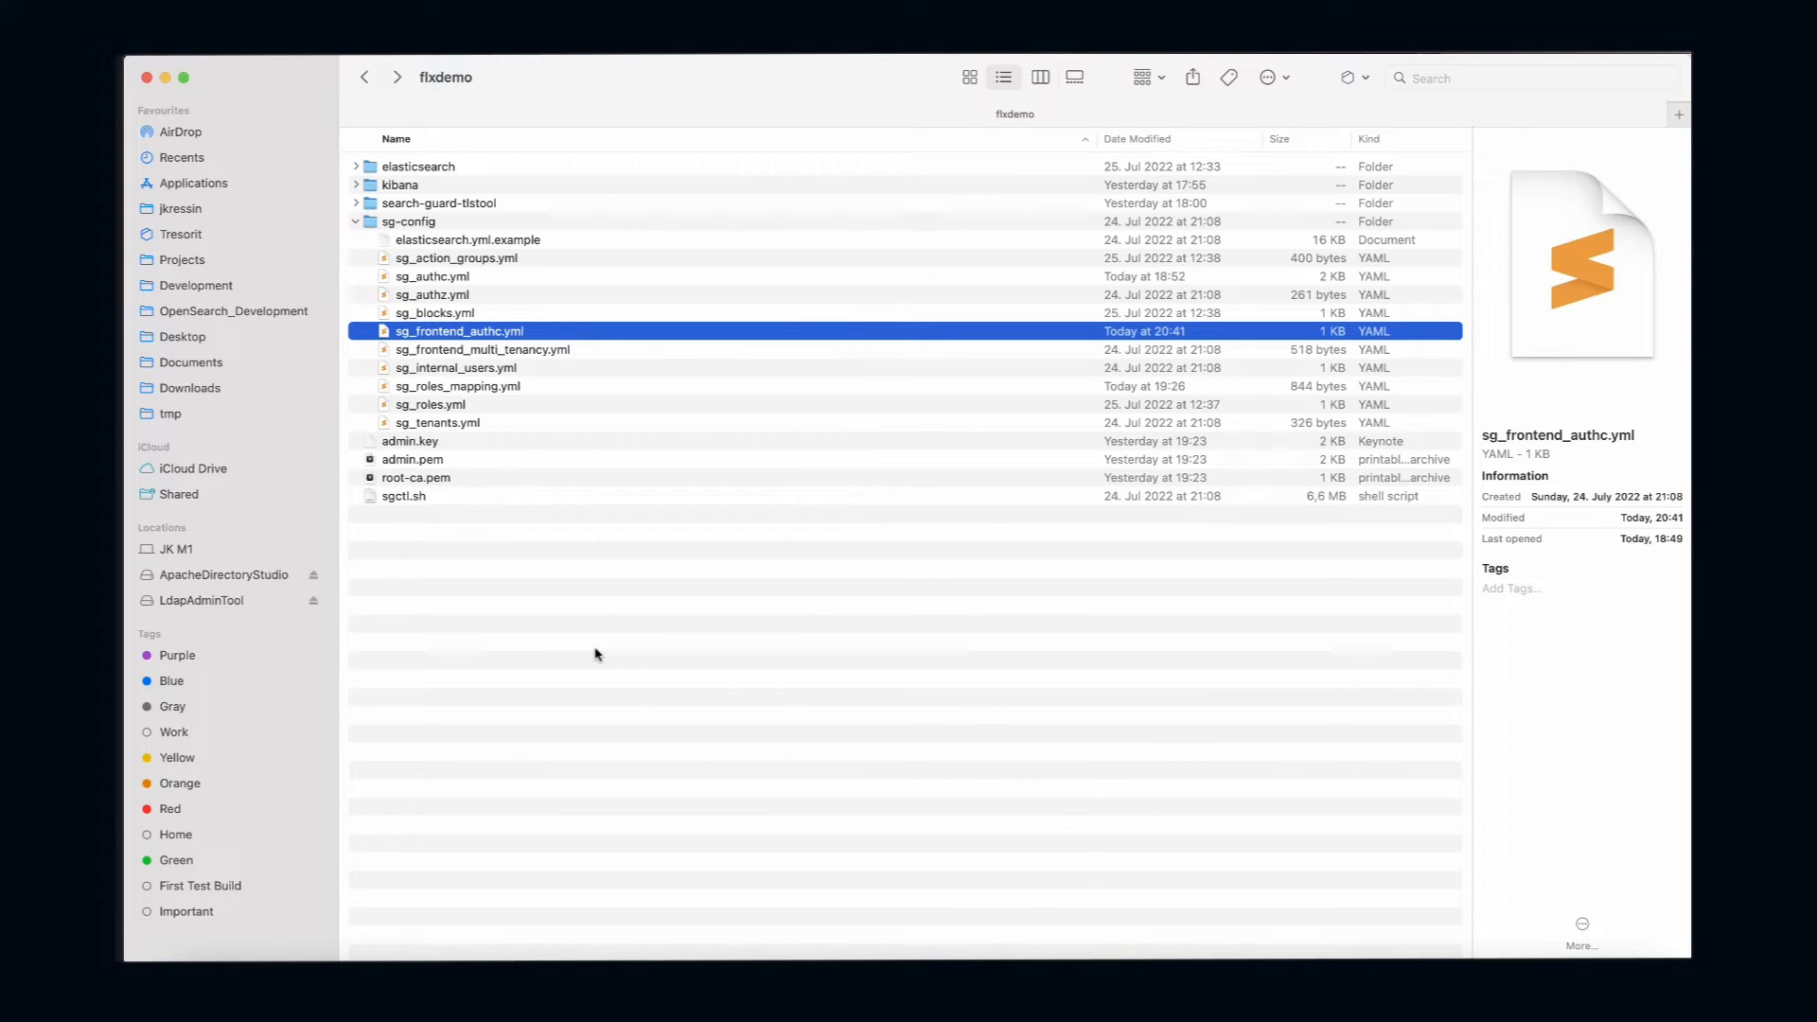
mouse_move(569, 630)
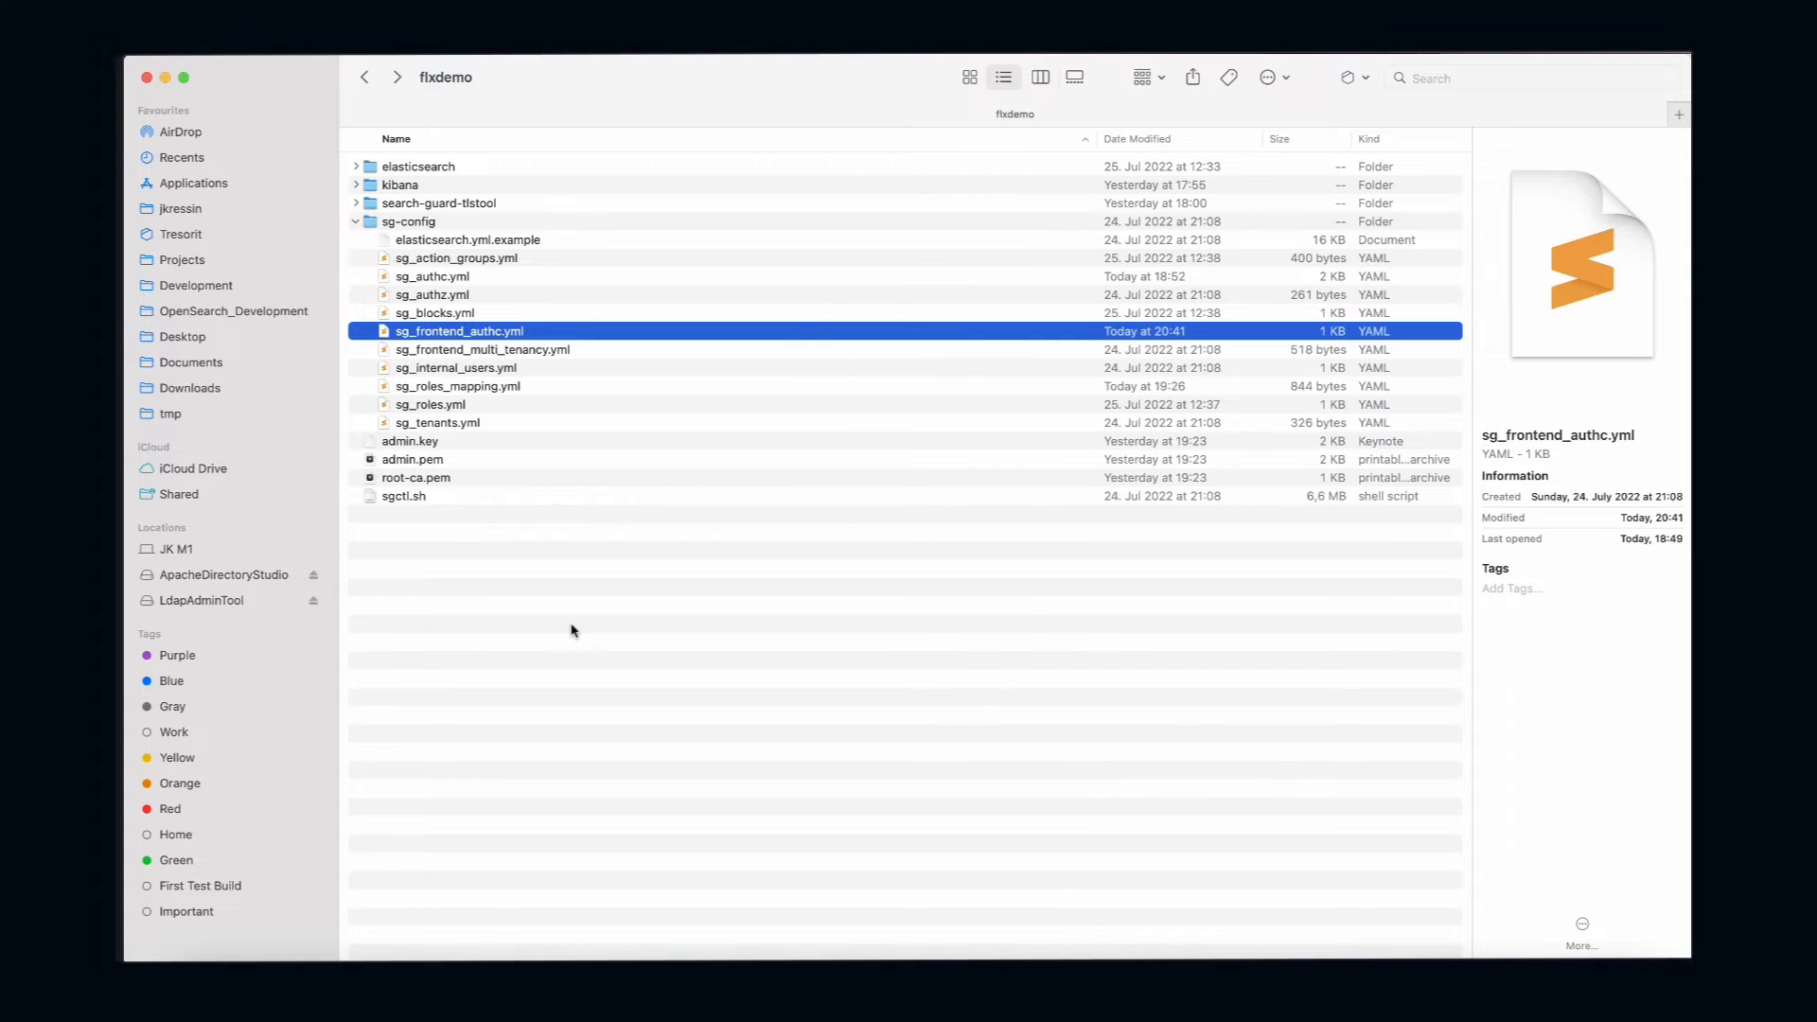
double_click(460, 331)
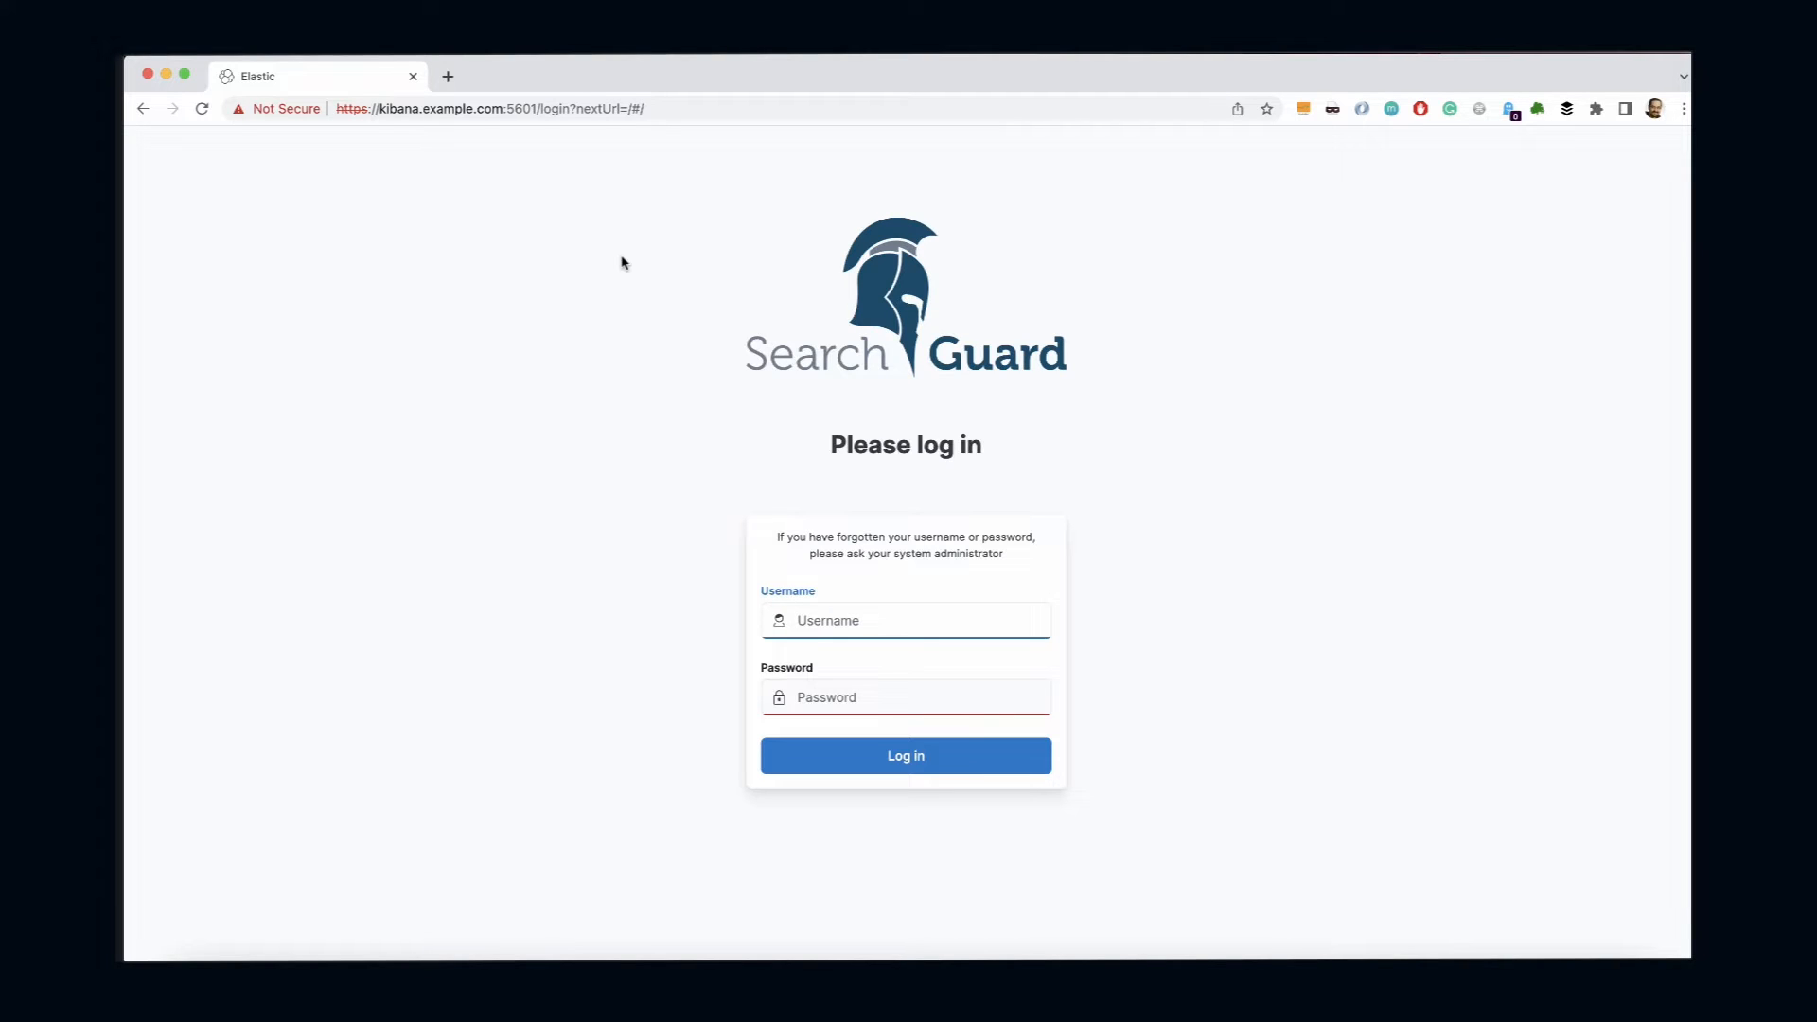
mouse_move(573, 336)
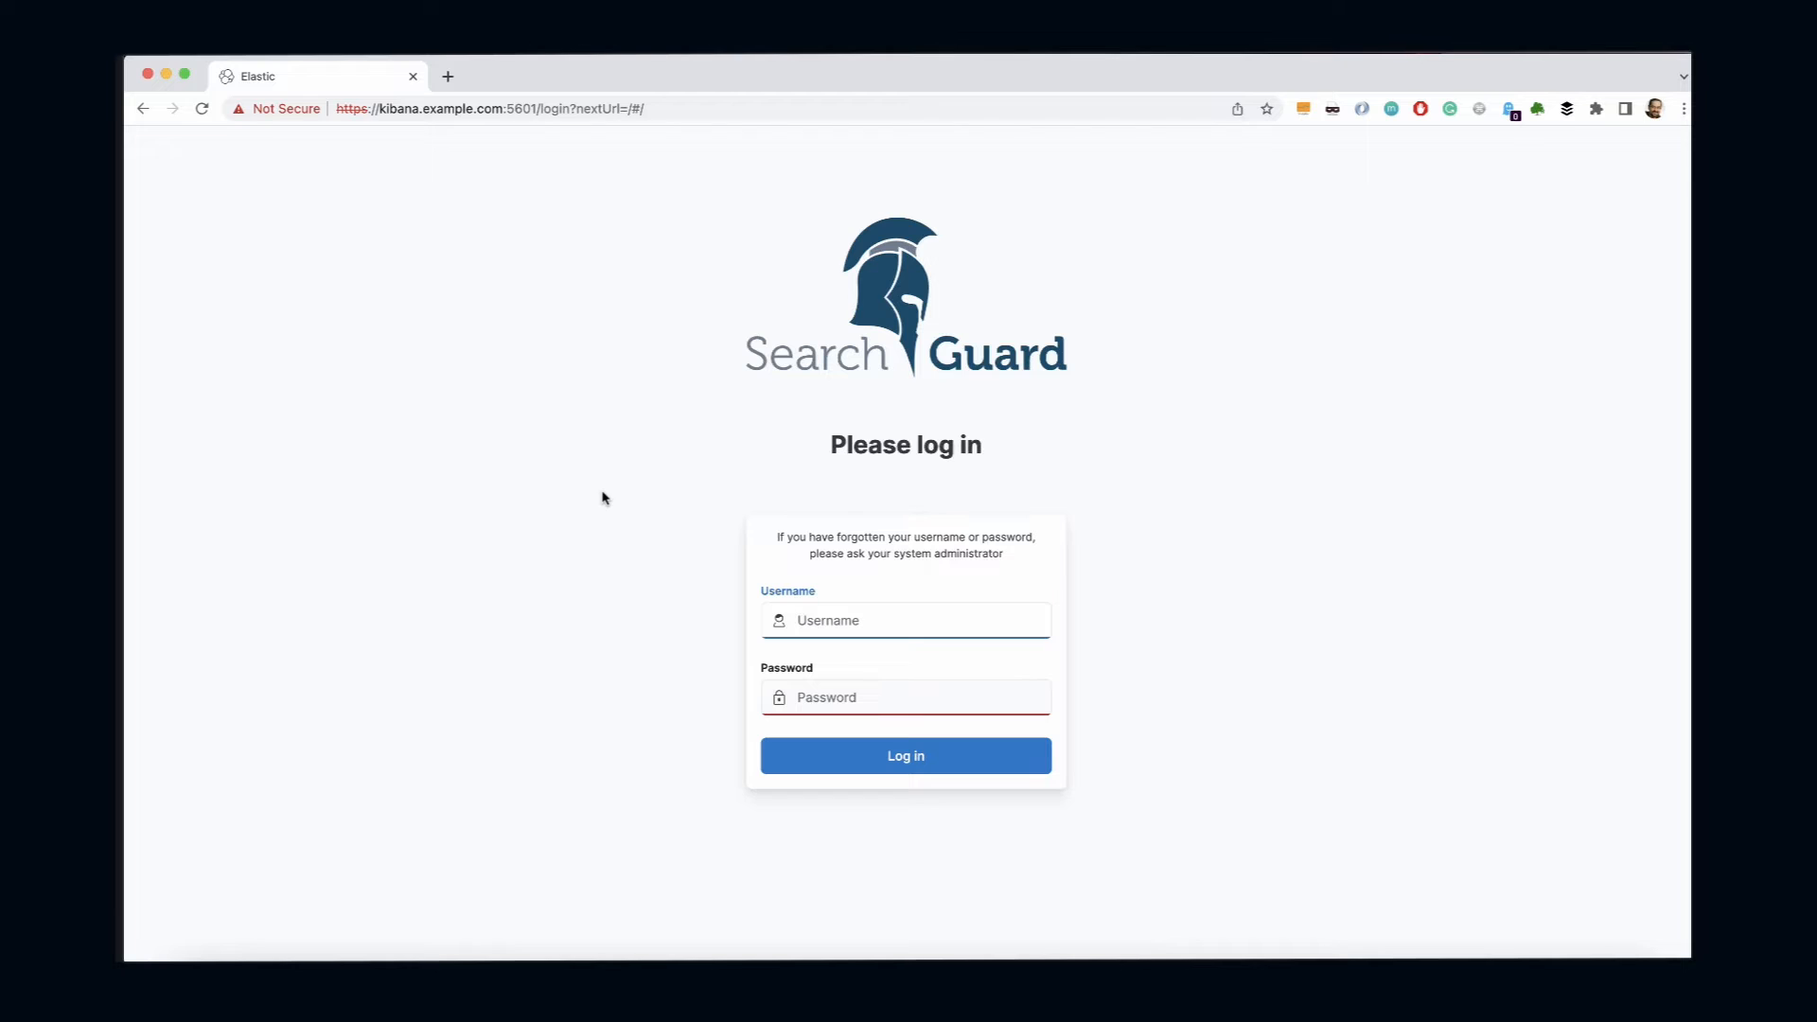
mouse_move(889, 587)
text(admin)
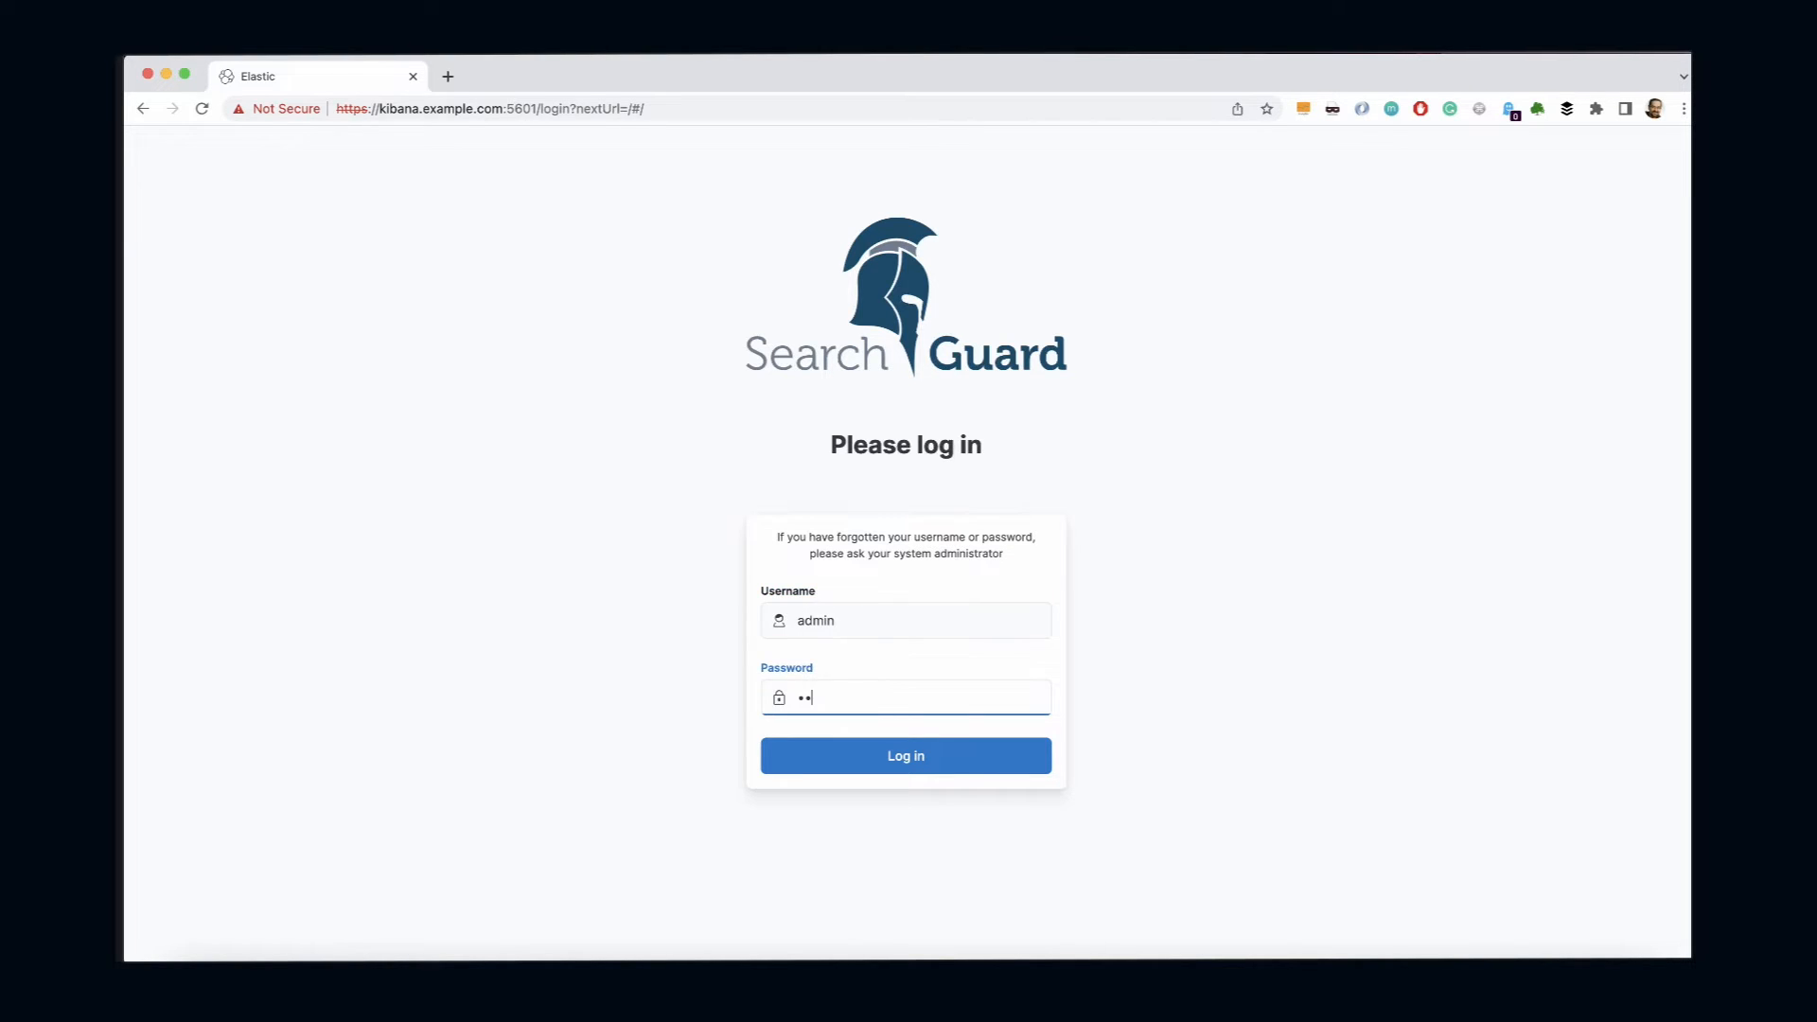
- Log in to Kibana as admin, check the user menu, and log out
click(905, 755)
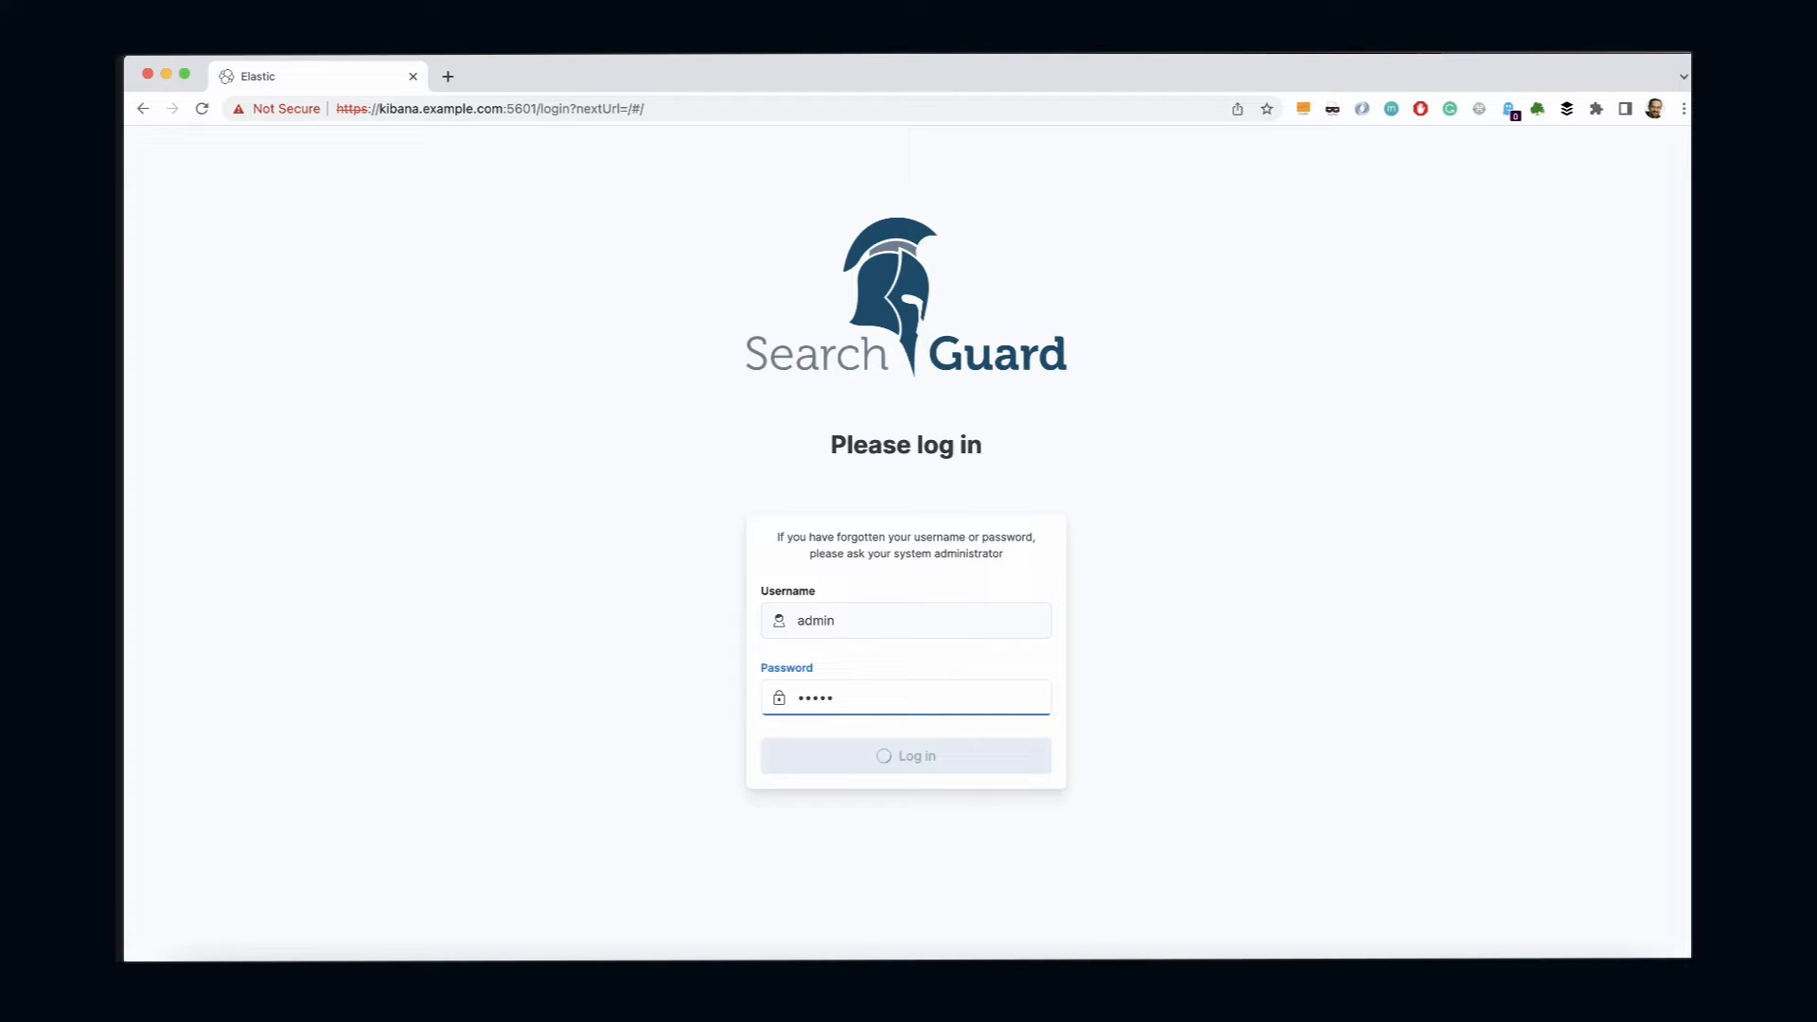
click(905, 754)
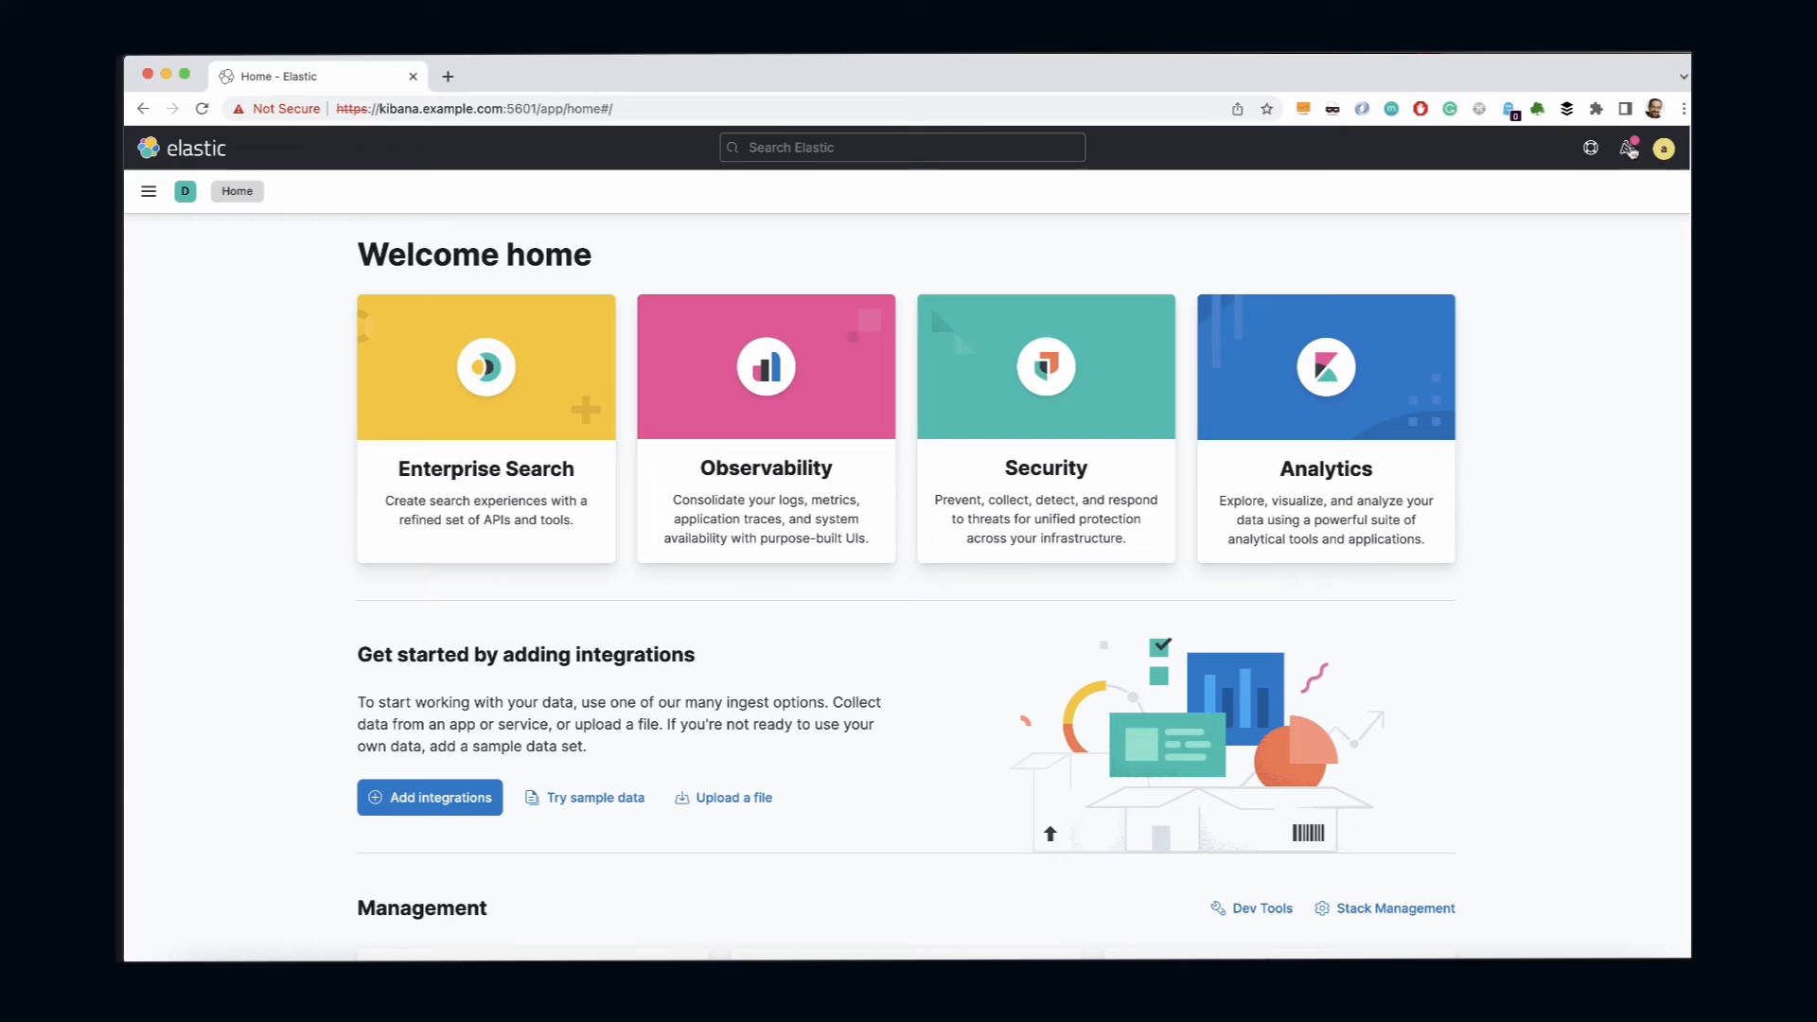
click(1663, 149)
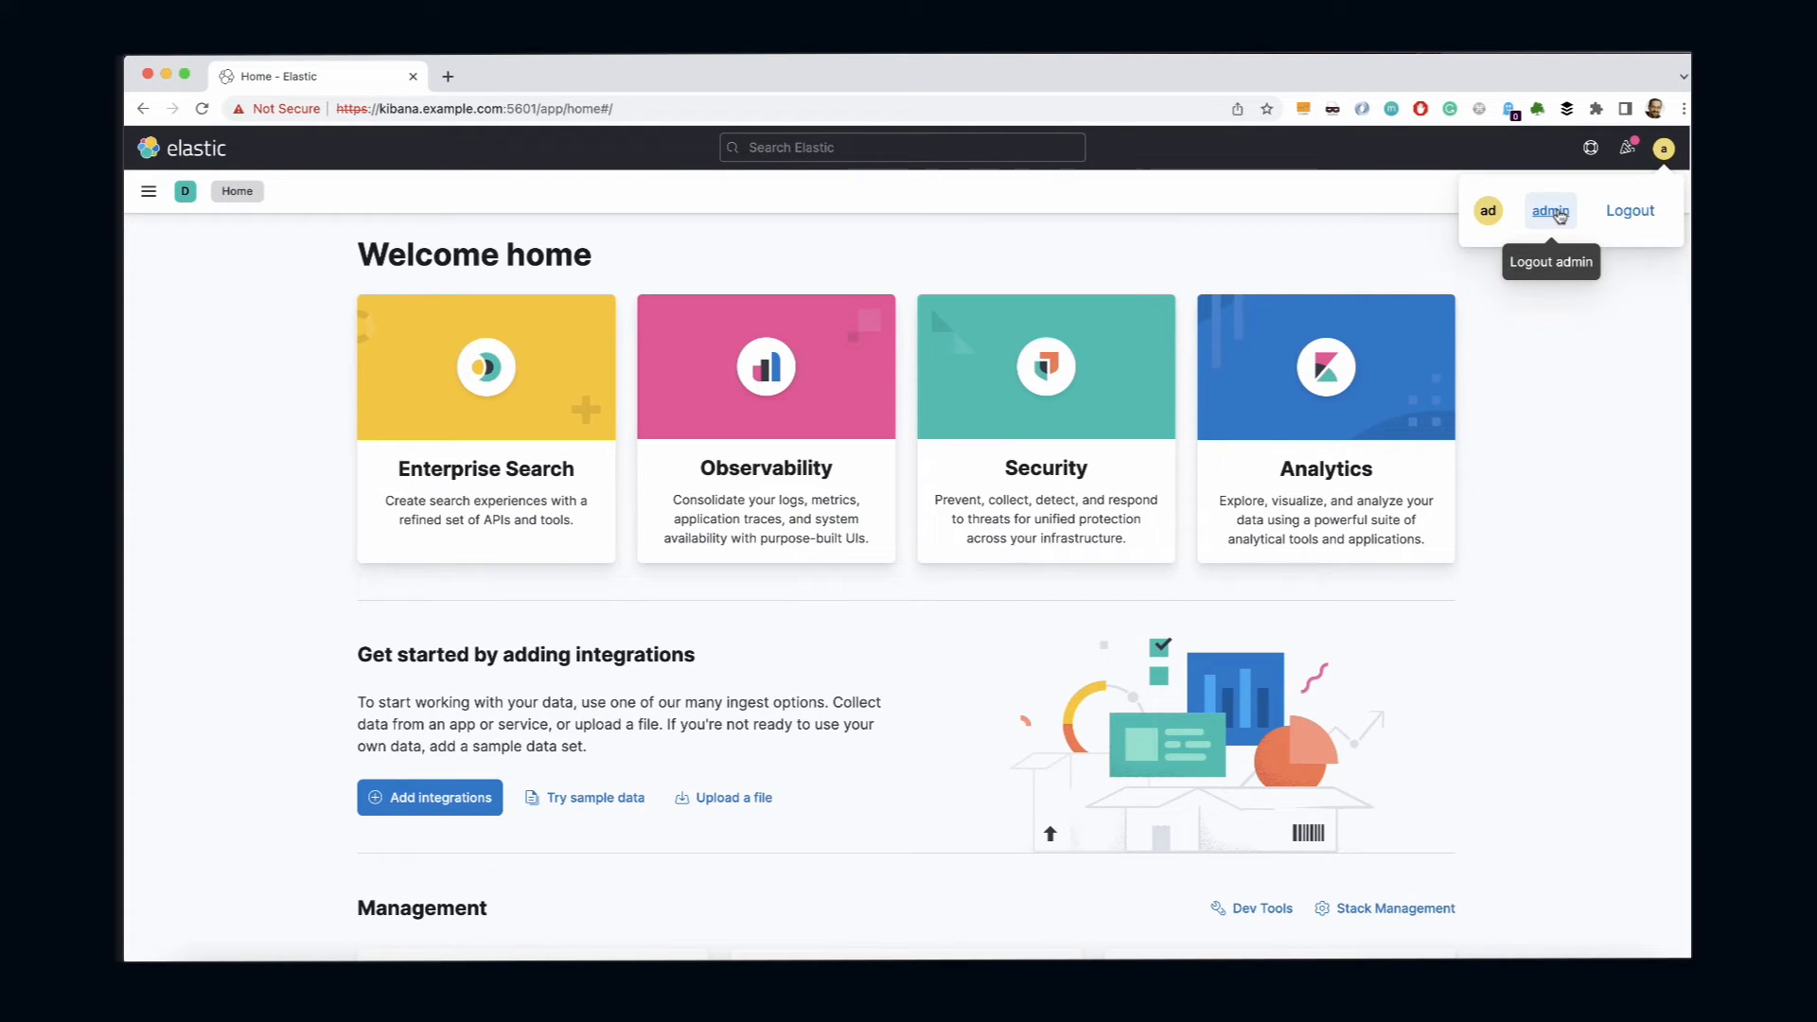
click(1628, 210)
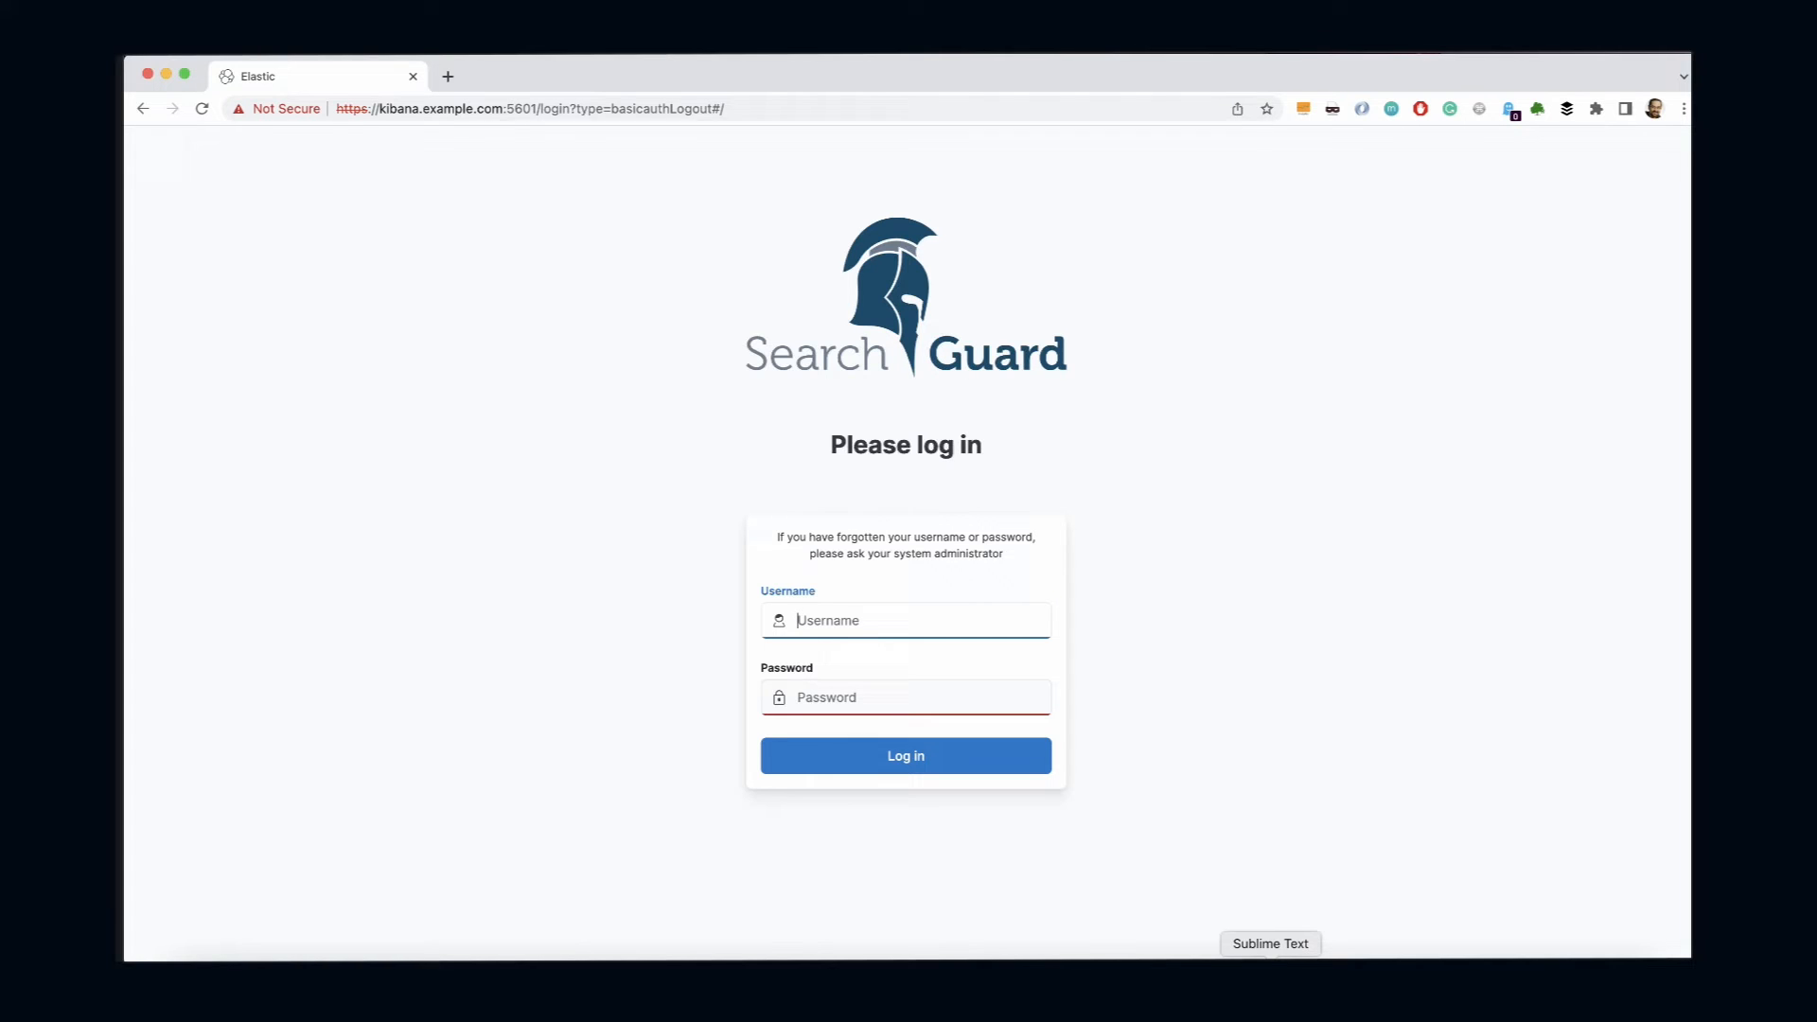
- Switch to Sublime Text, where sg_frontend_authc.yml is open
click(1269, 944)
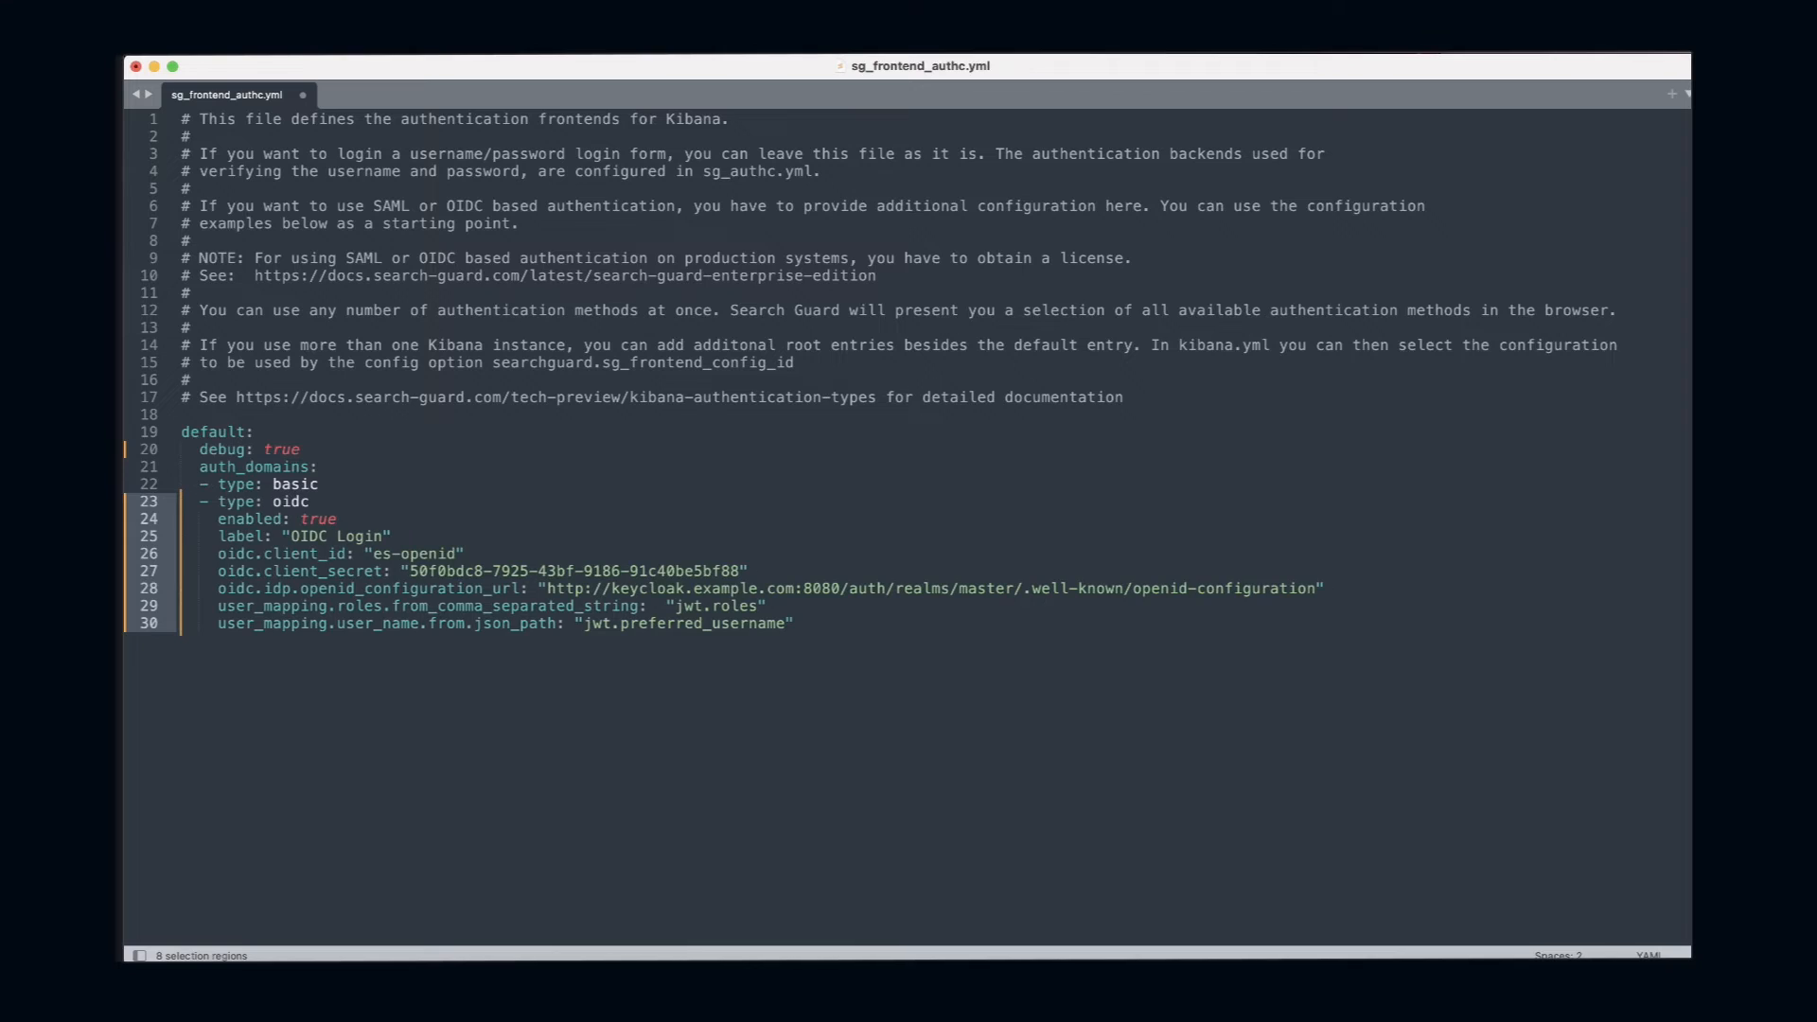
- Clear the multiple selections and save sg_frontend_authc.yml with the OIDC Login domain
click(338, 518)
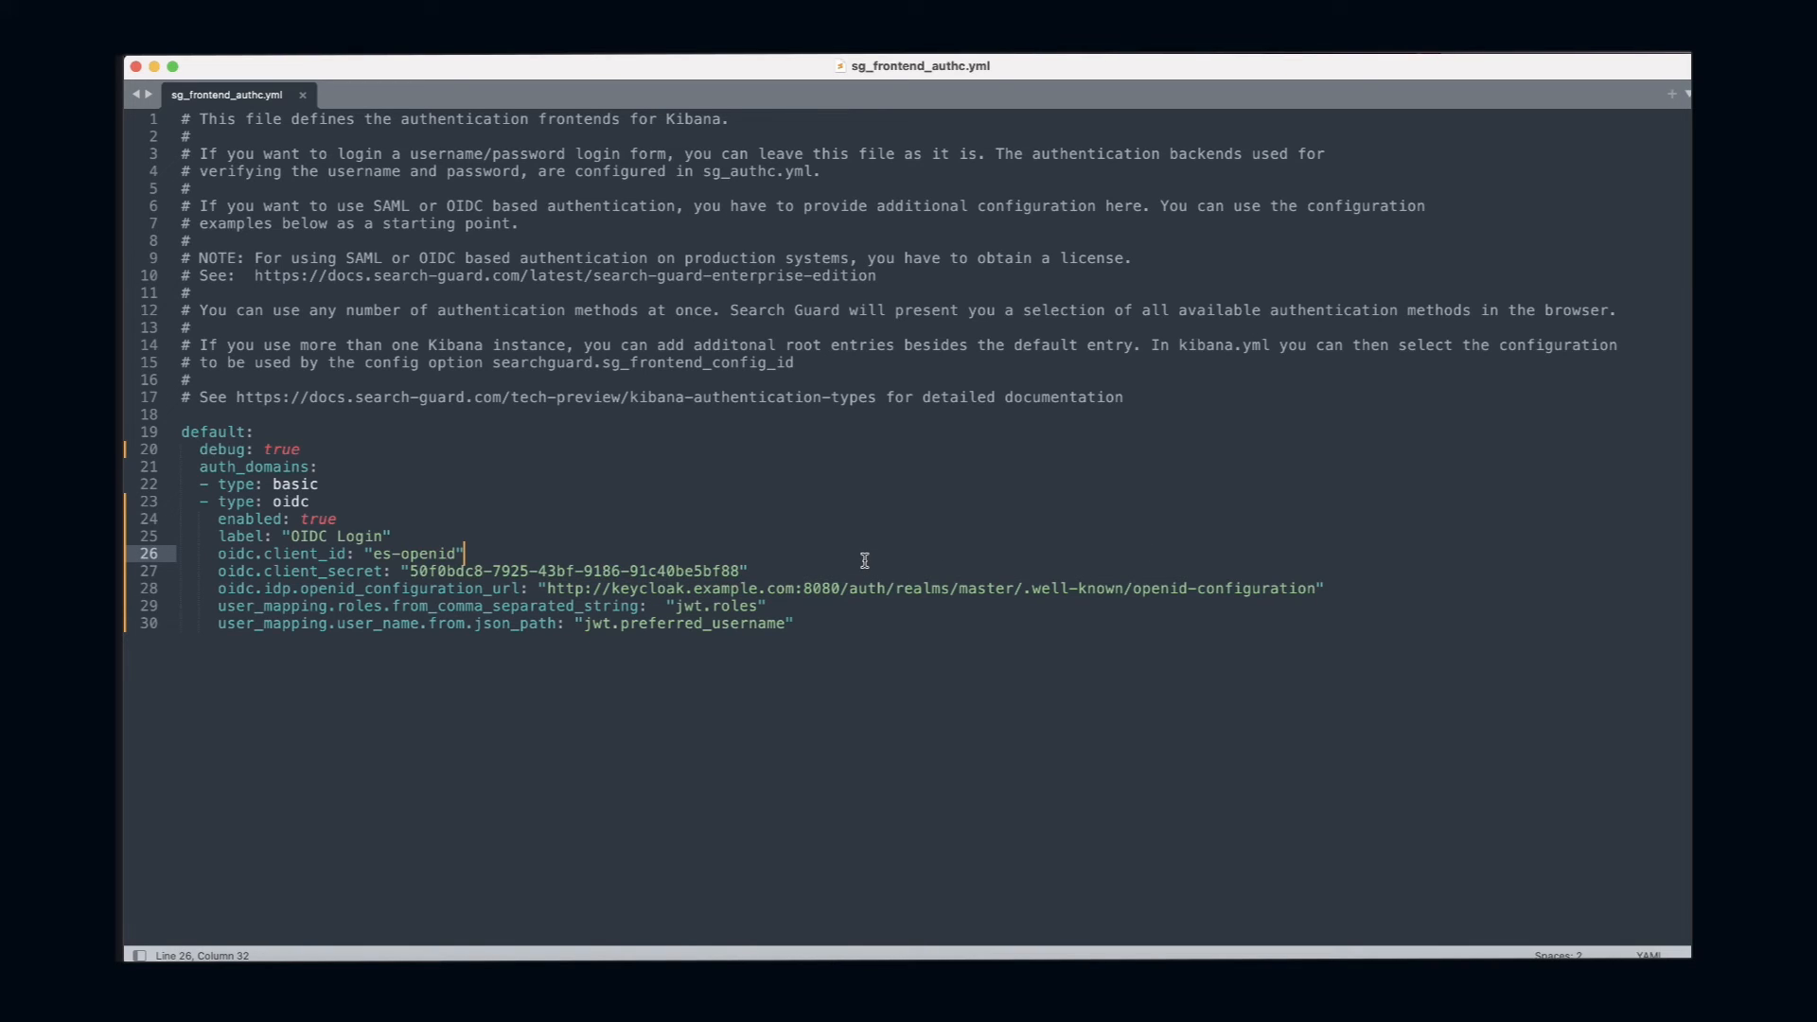
mouse_move(759, 551)
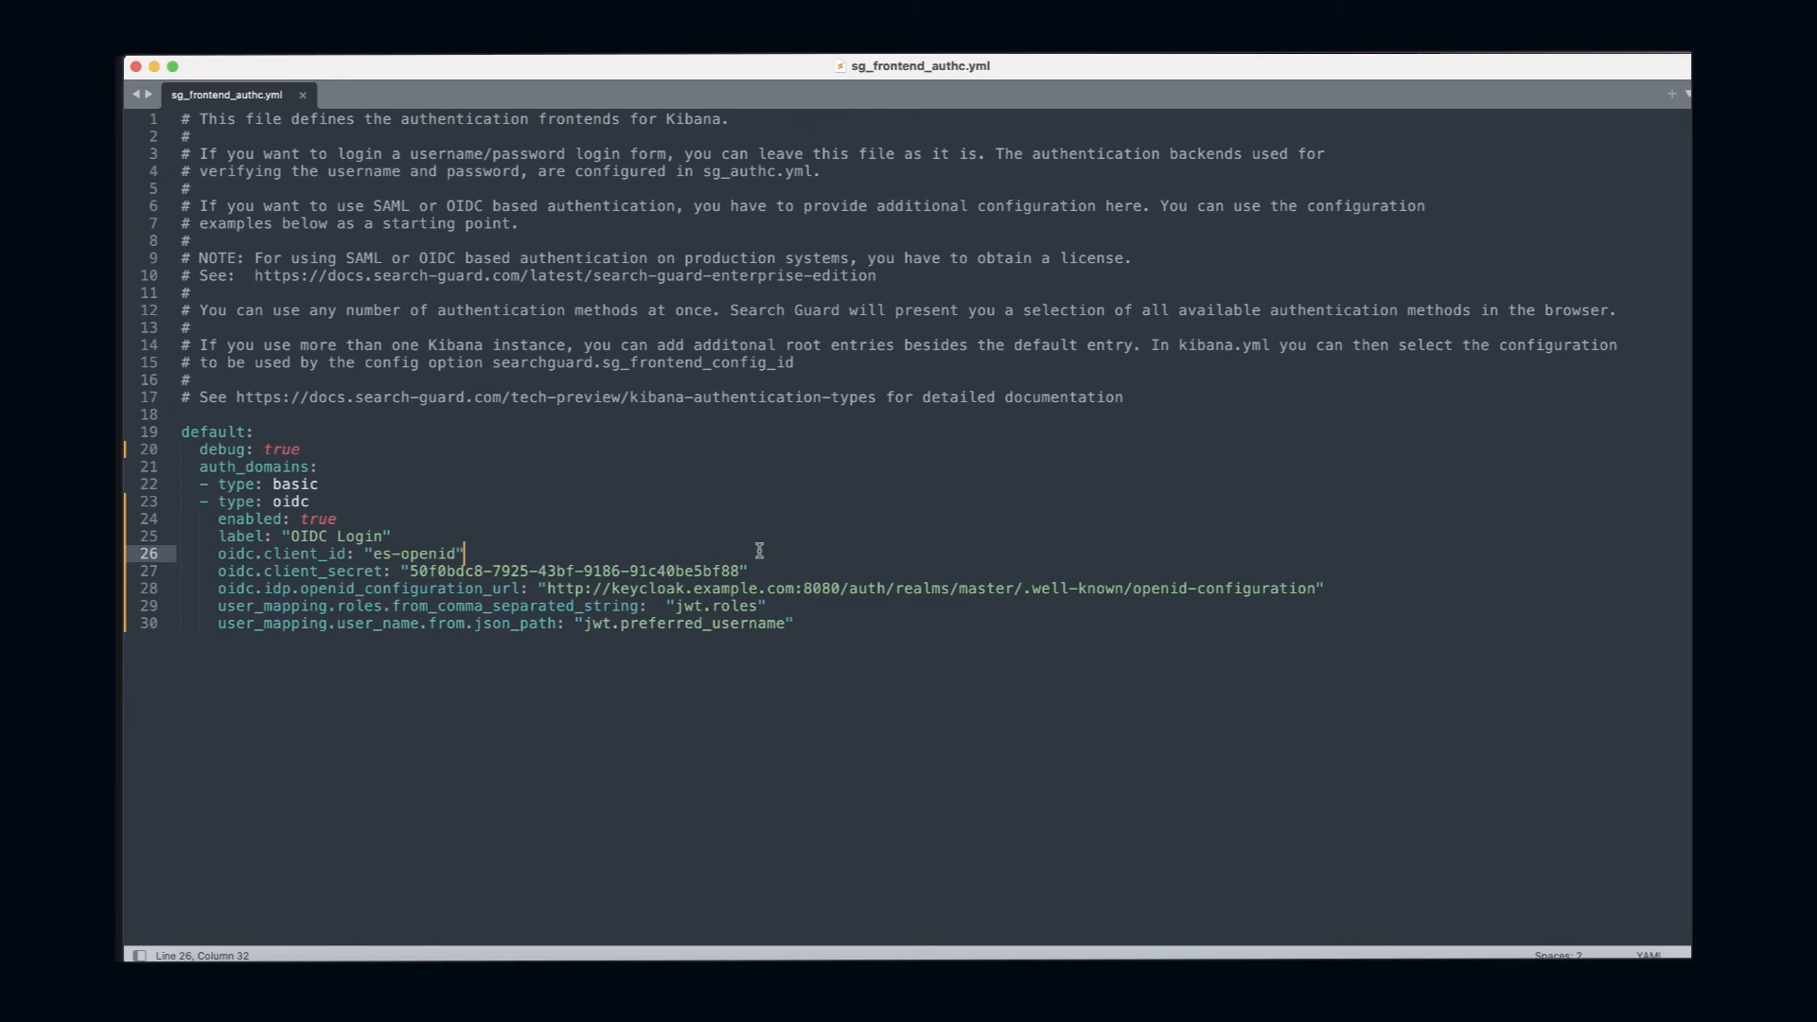
key(cmd+s)
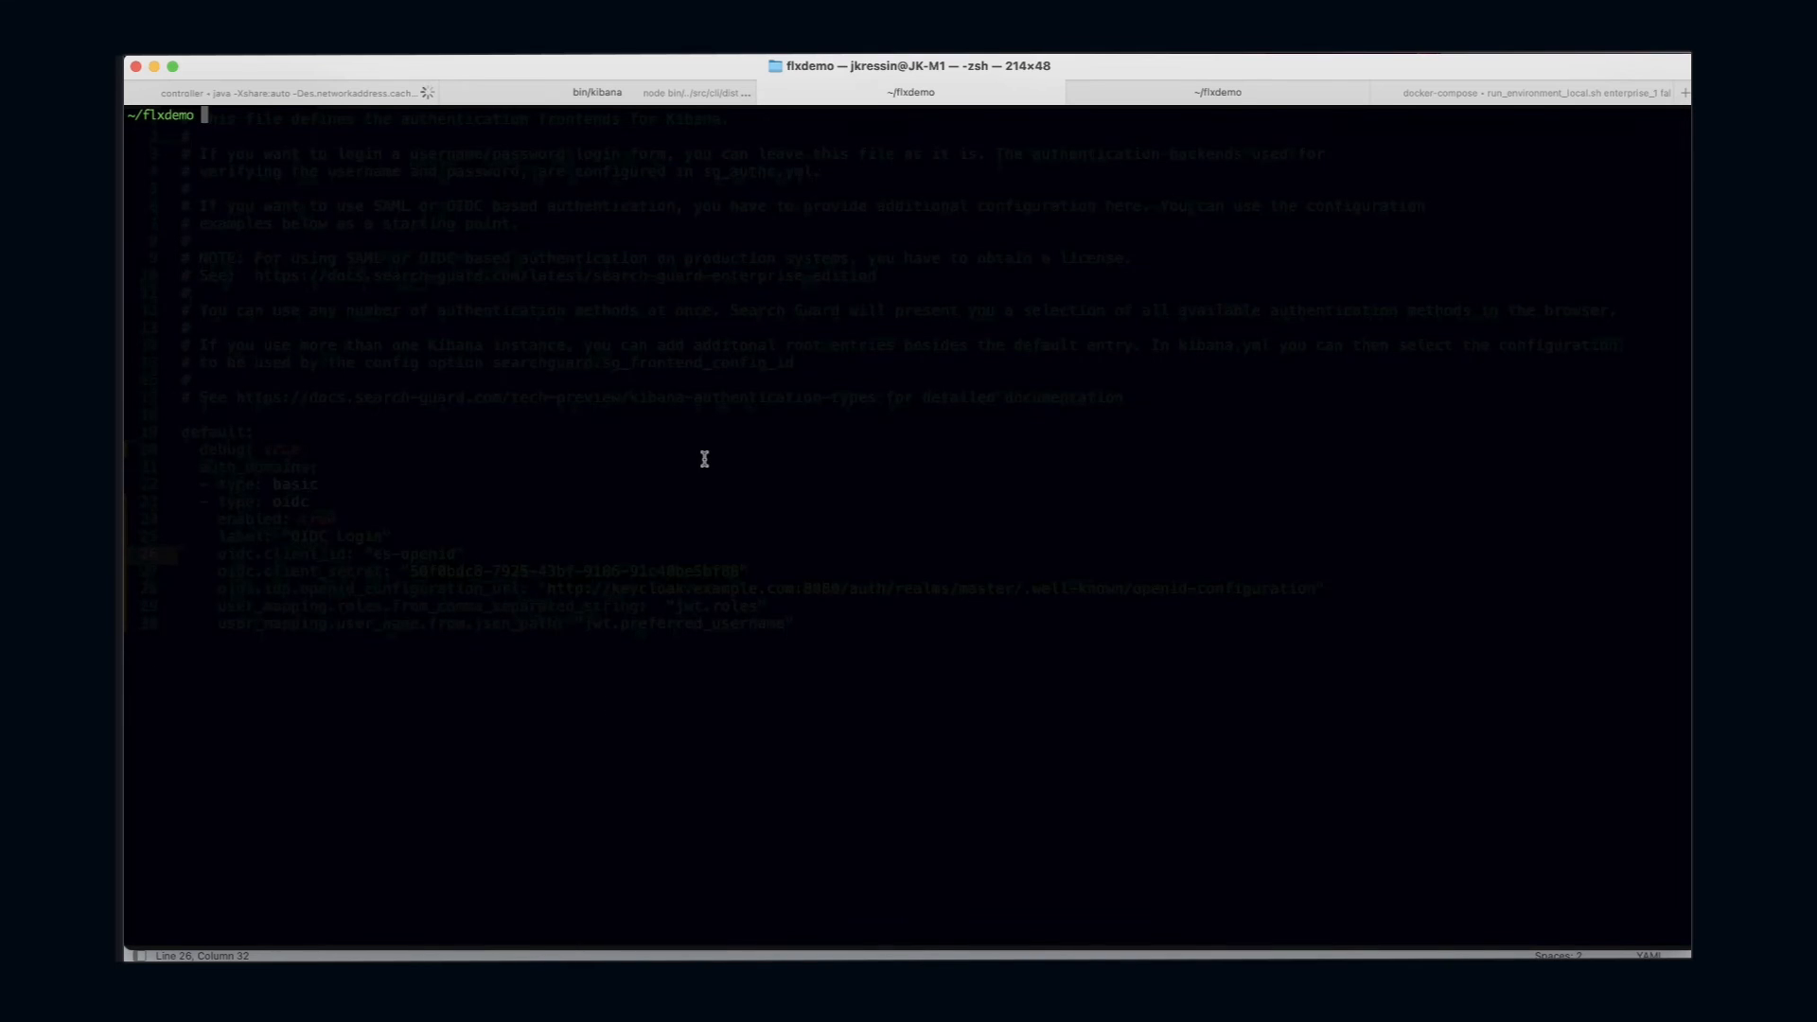
- Run ./sgctl.sh update-config ./sg-config to upload the Search Guard configuration
text(./sgctl.sh update-config ./sg-config)
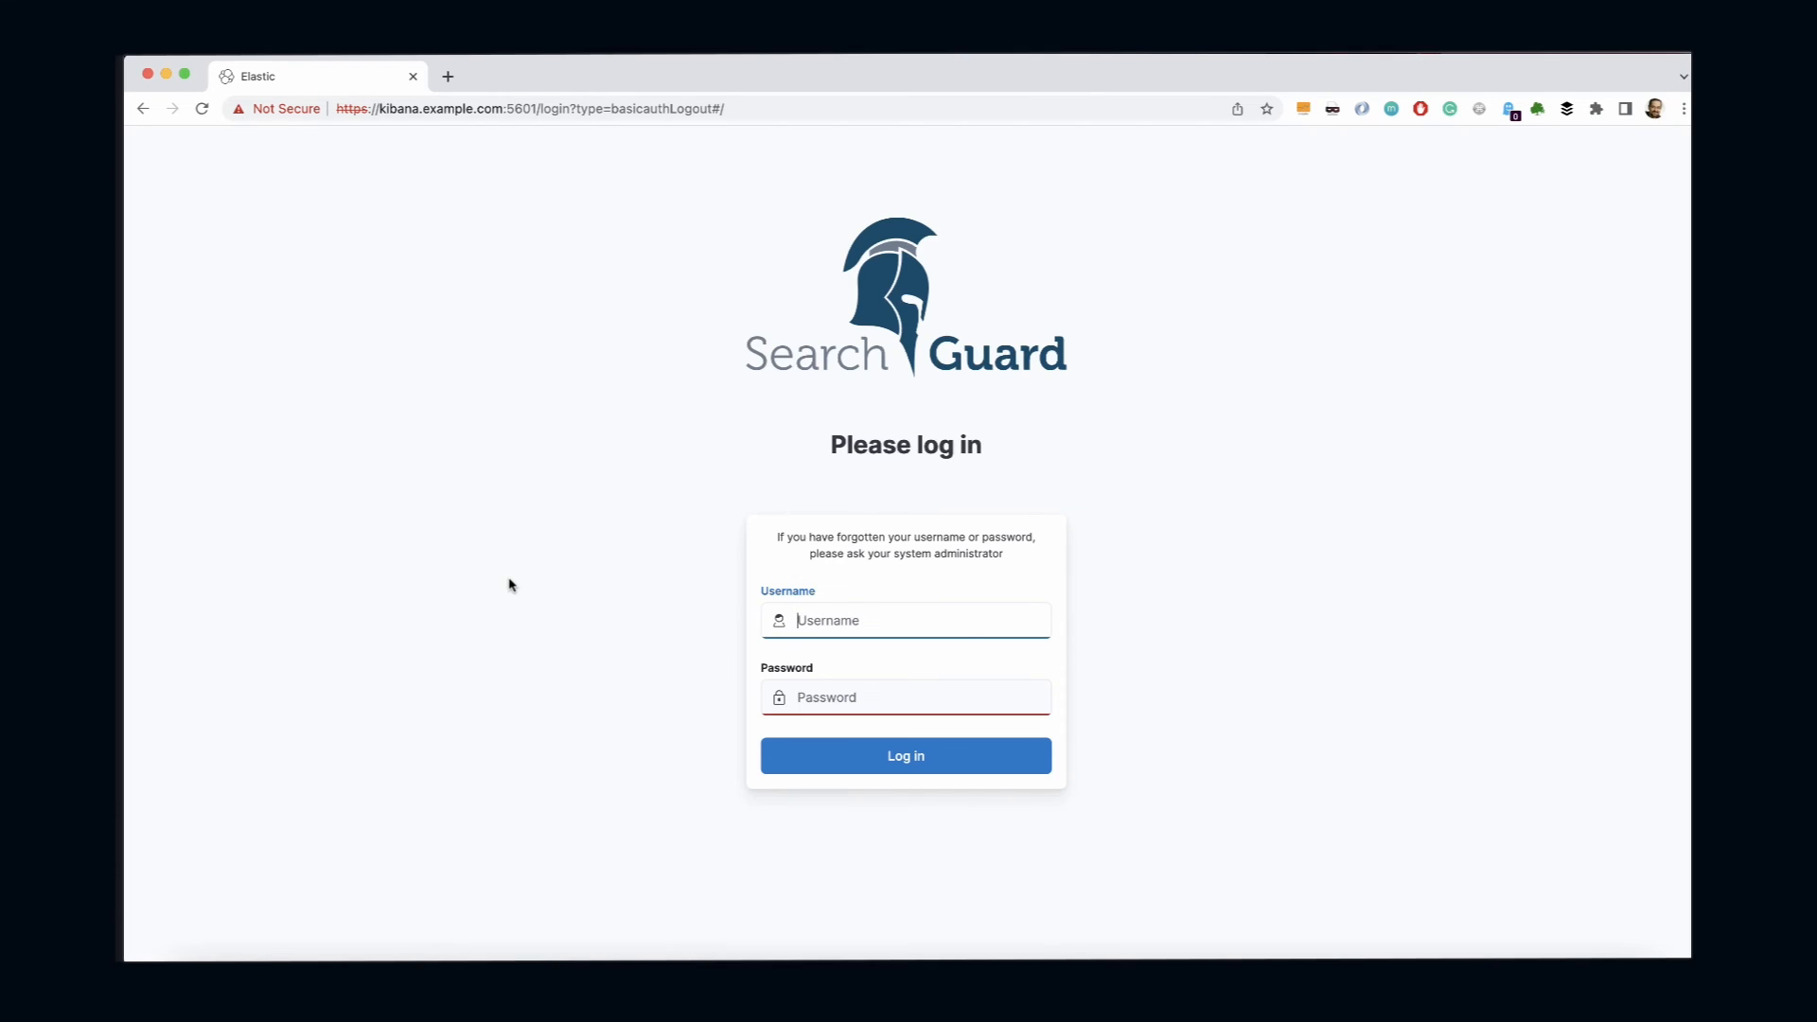
- Reload the Kibana login page and choose the new OIDC Login option
click(905, 754)
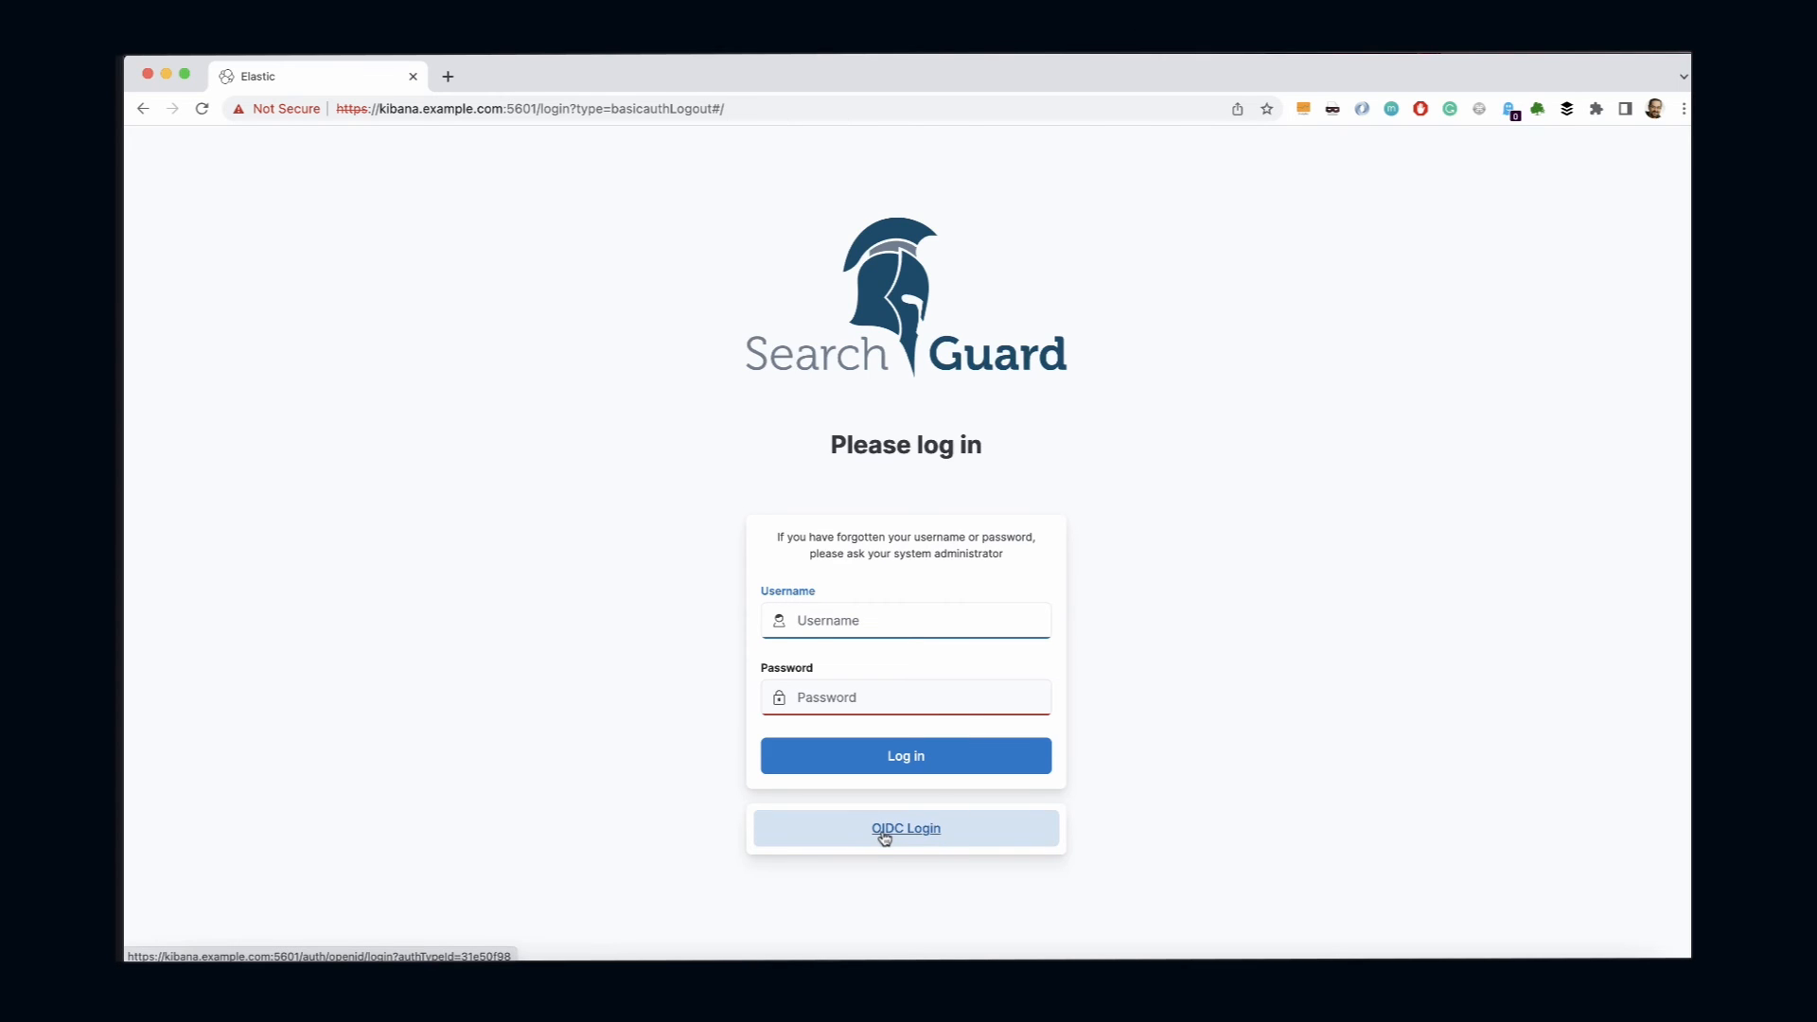
mouse_move(992, 836)
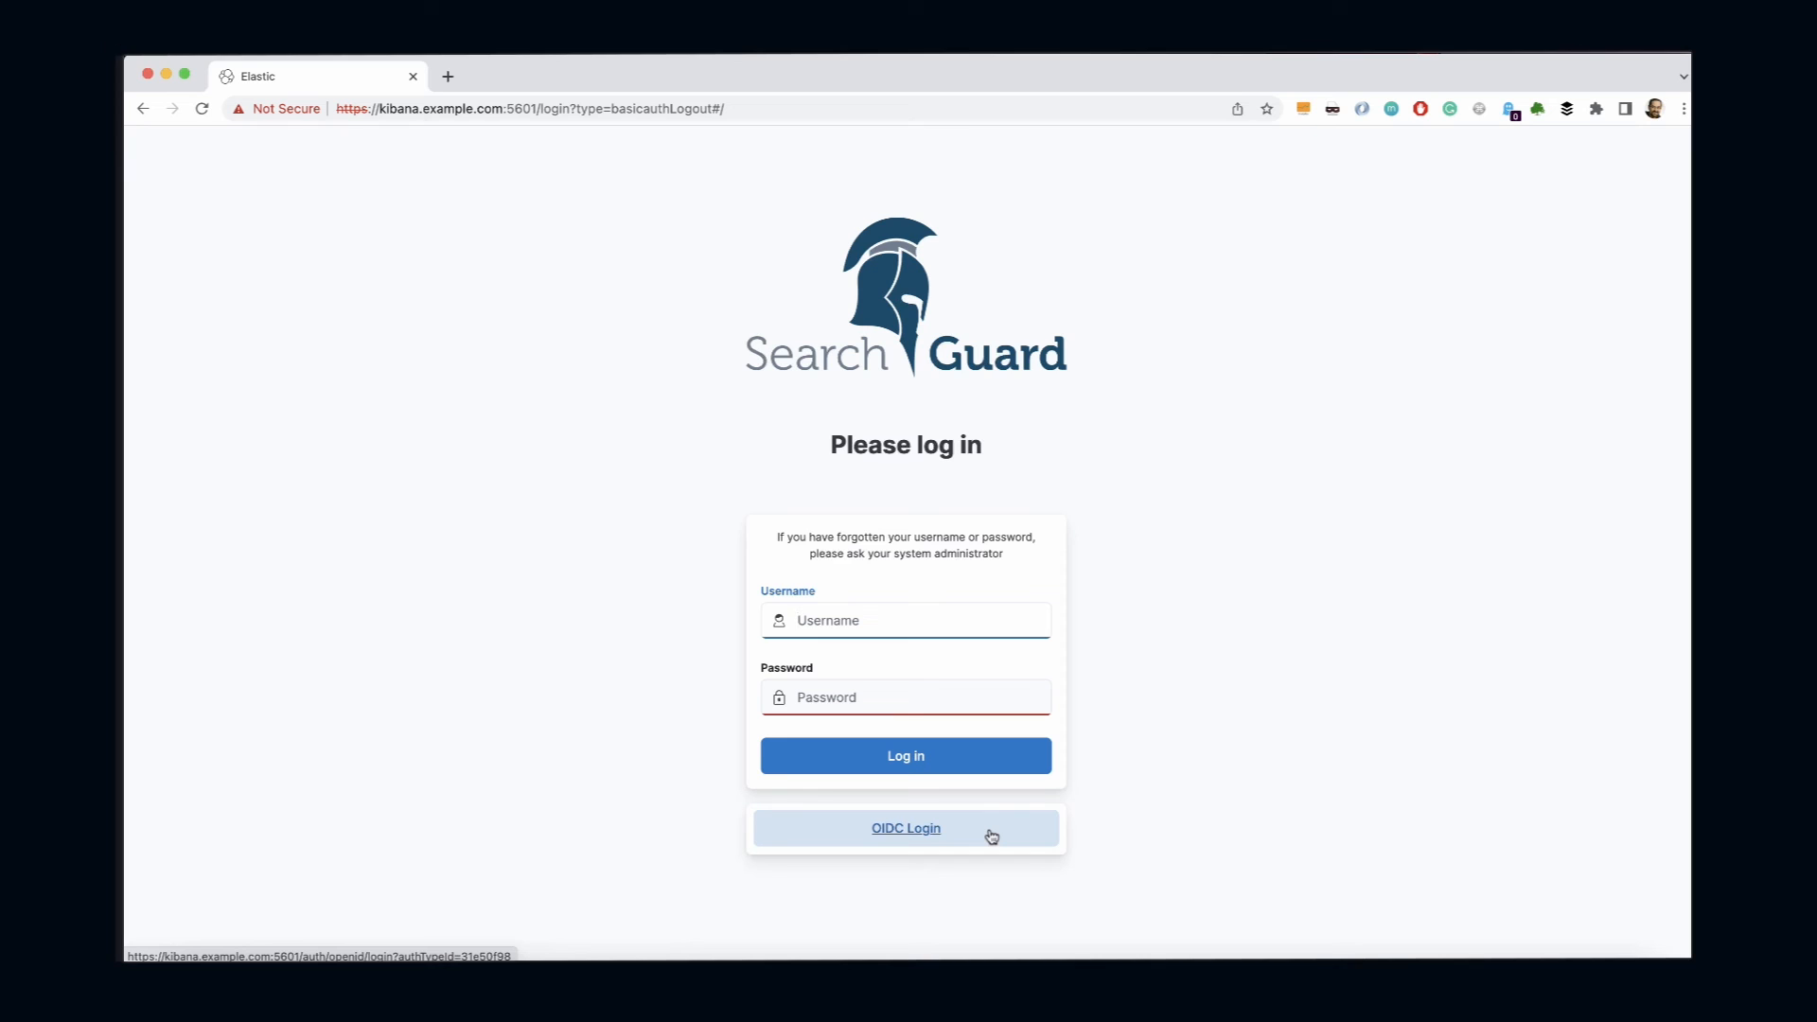
click(905, 828)
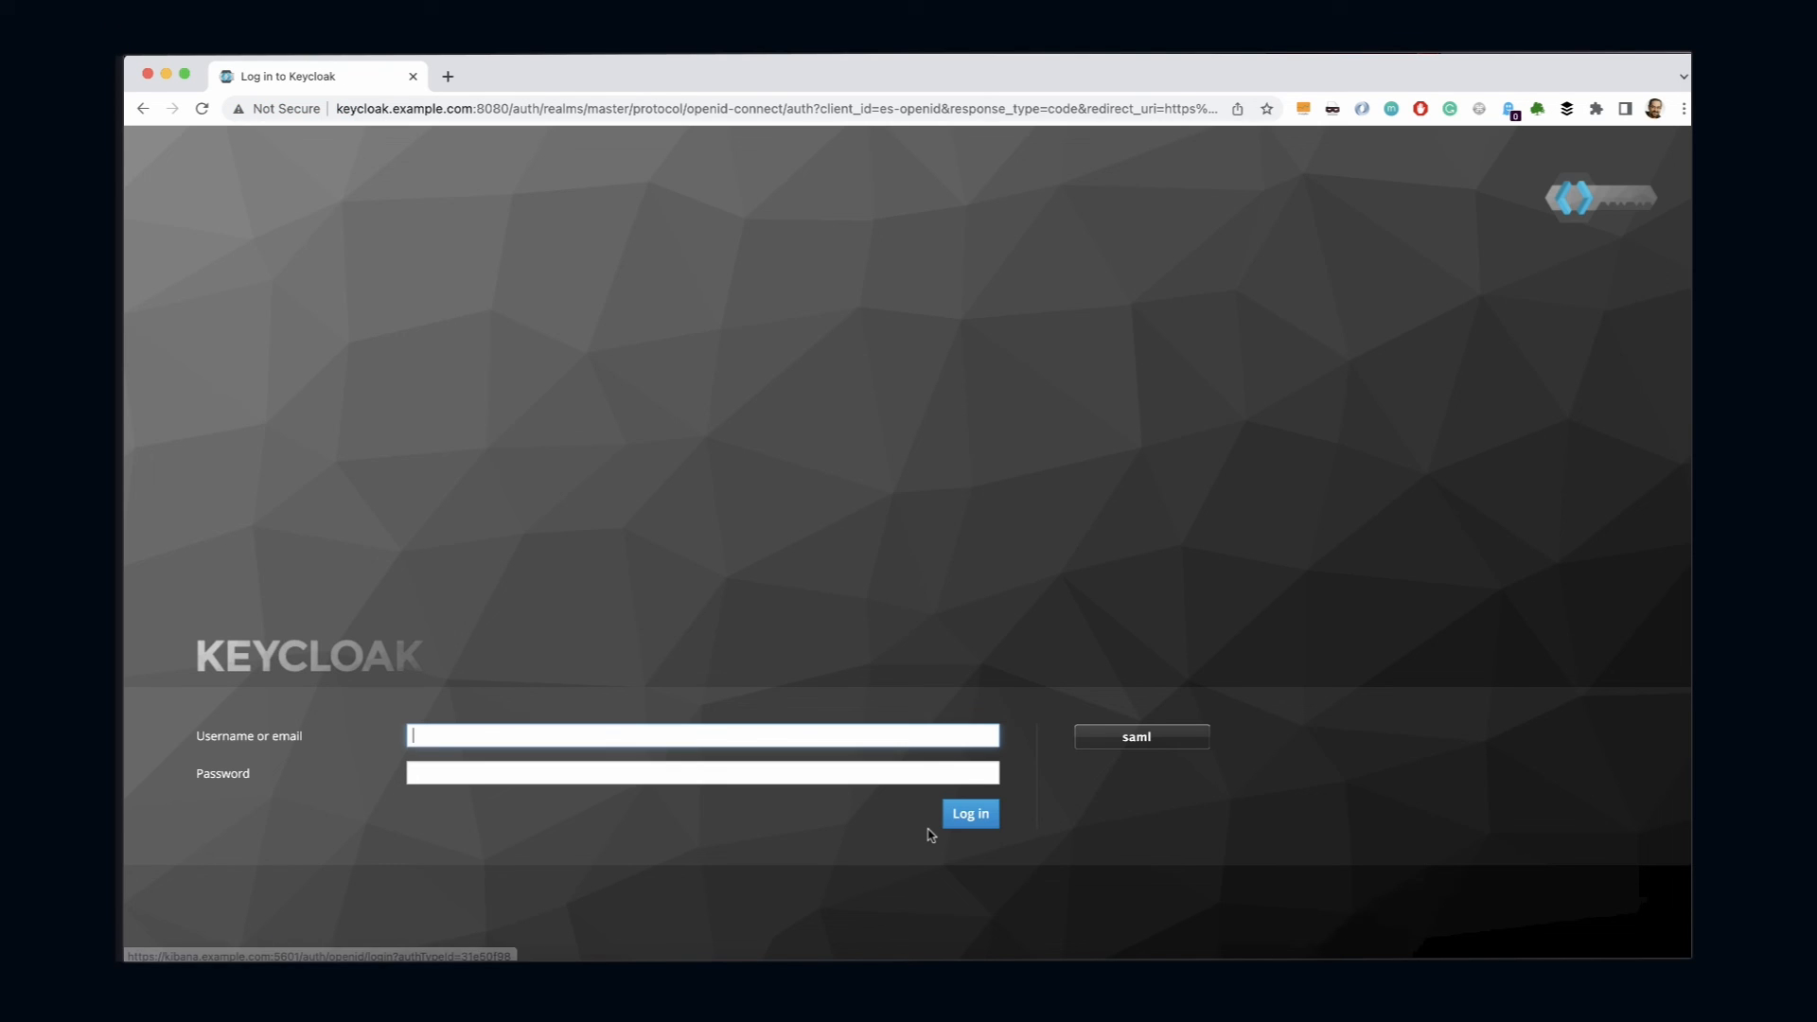
mouse_move(780, 848)
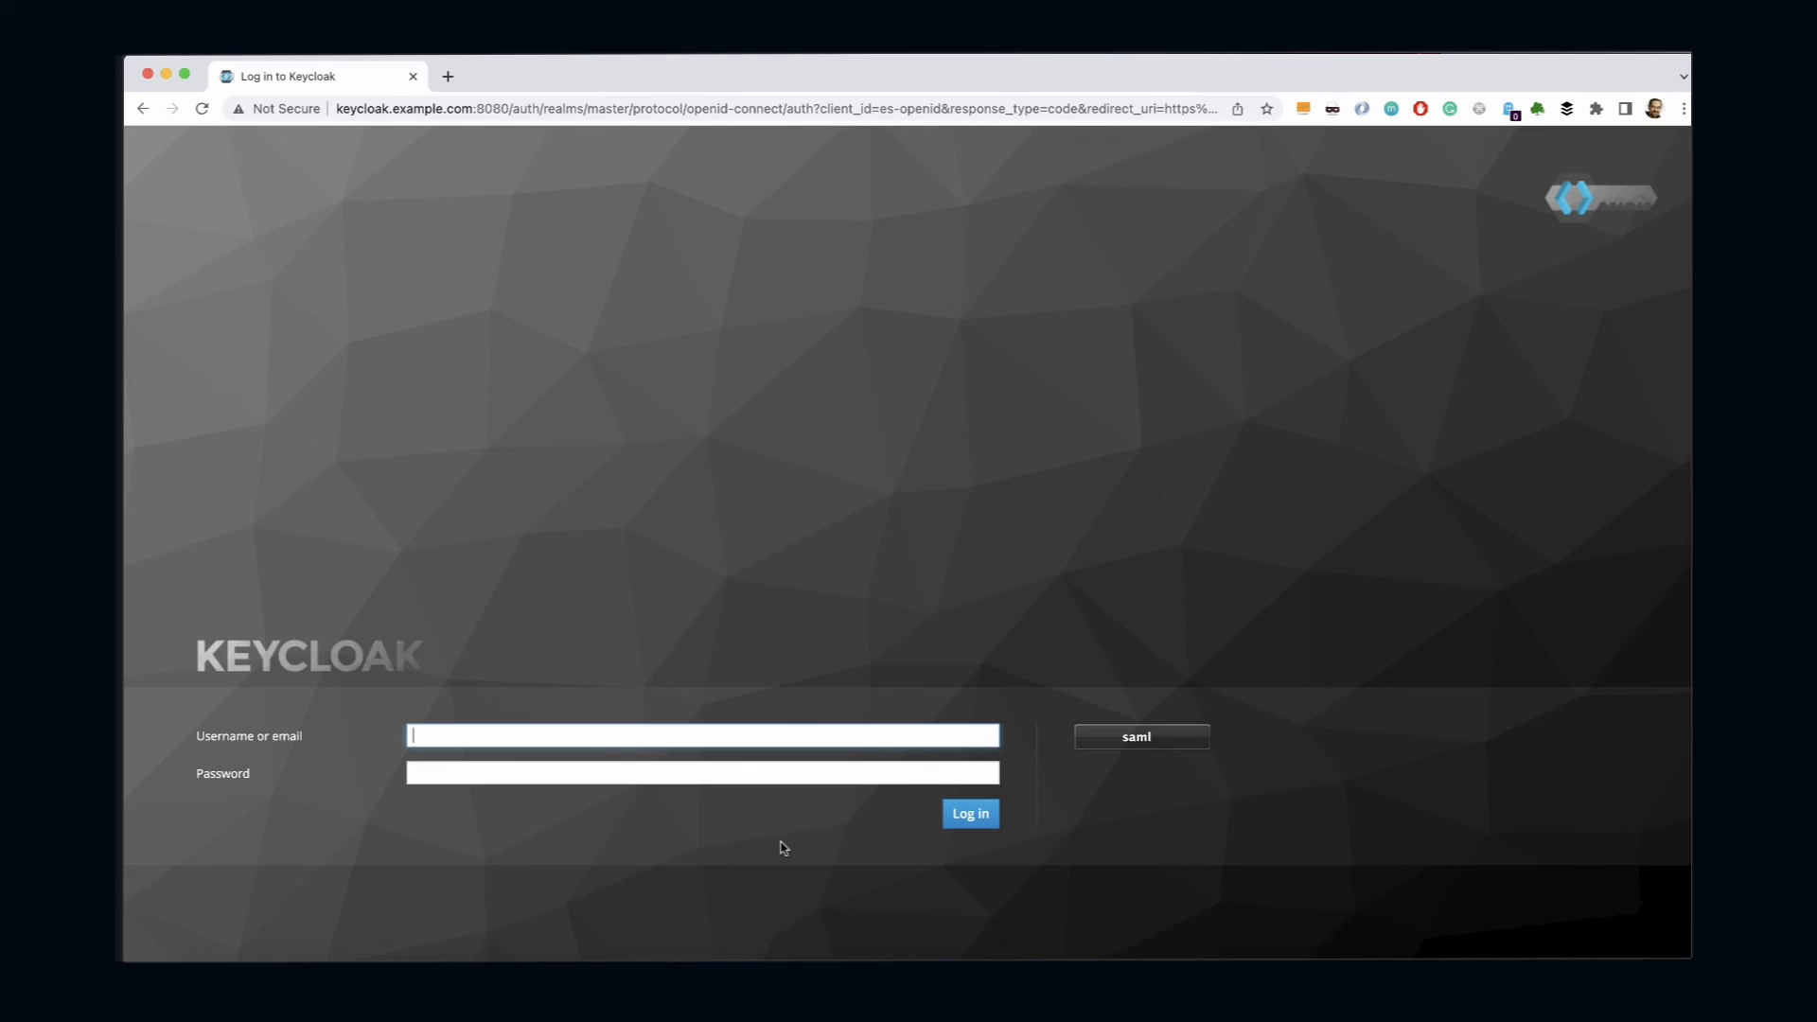
- Enter hr_employee credentials in the Keycloak form and submit them
text(hr_employee)
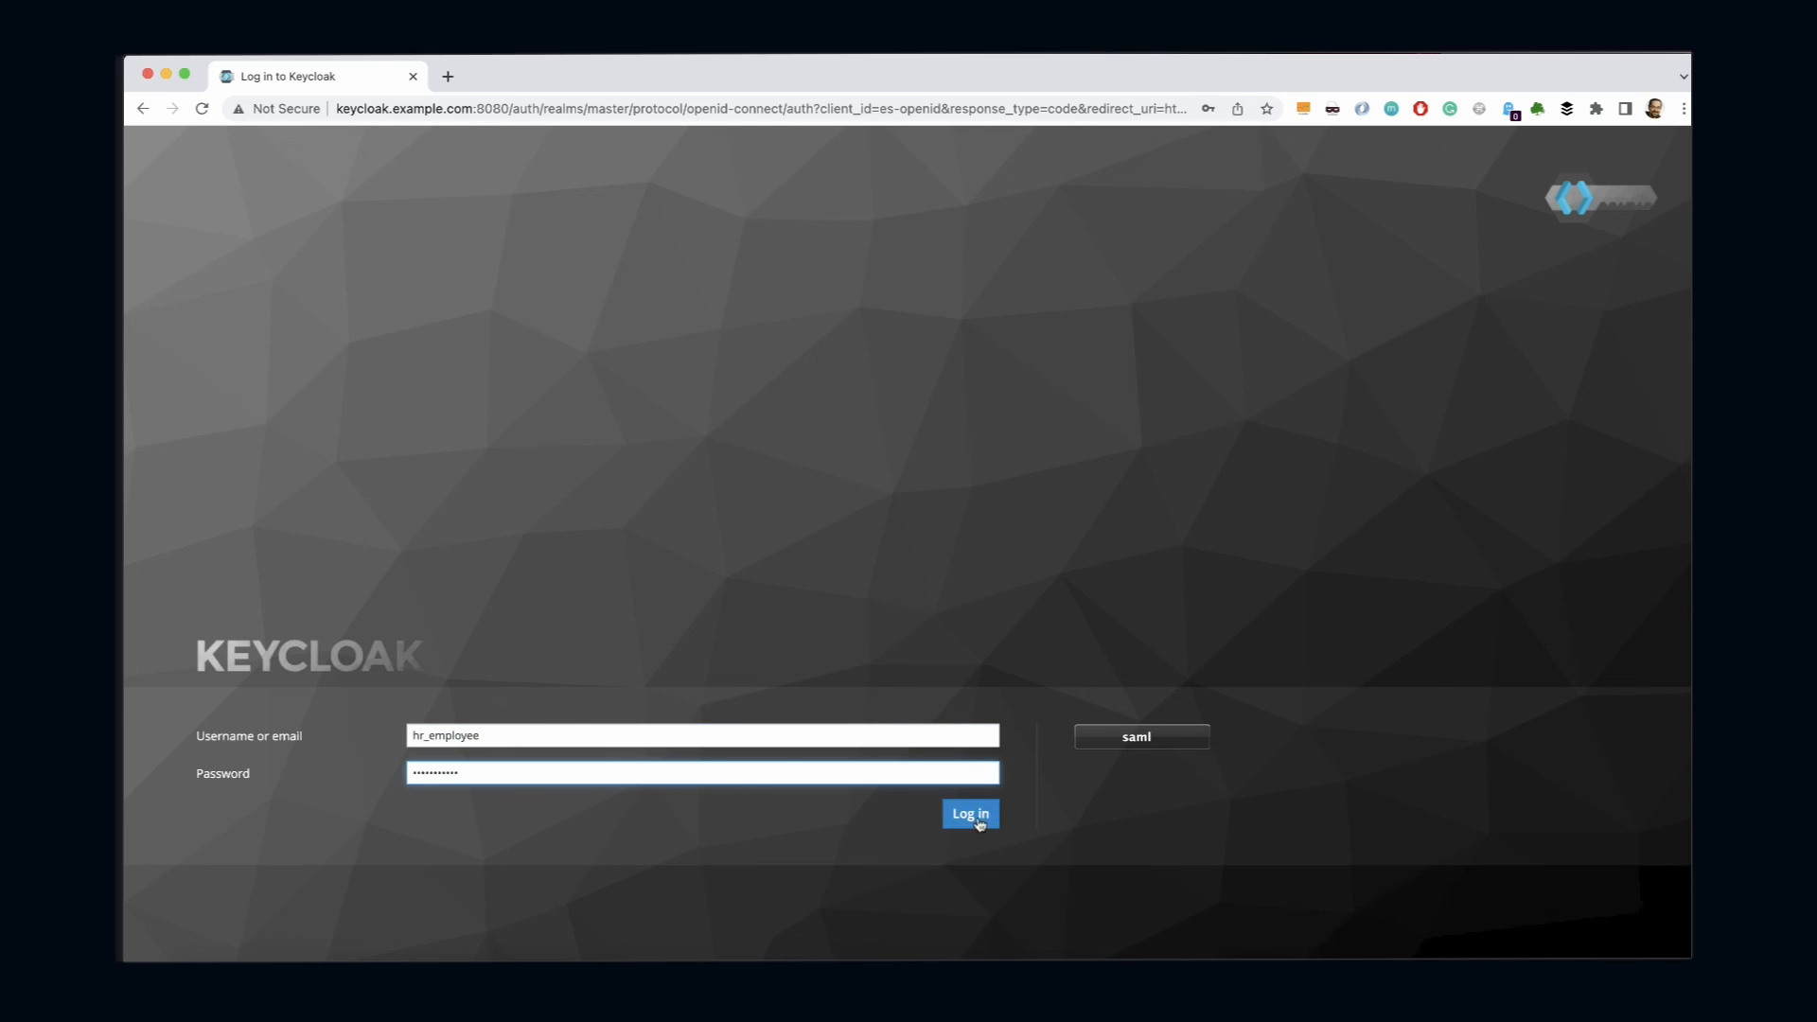
click(969, 814)
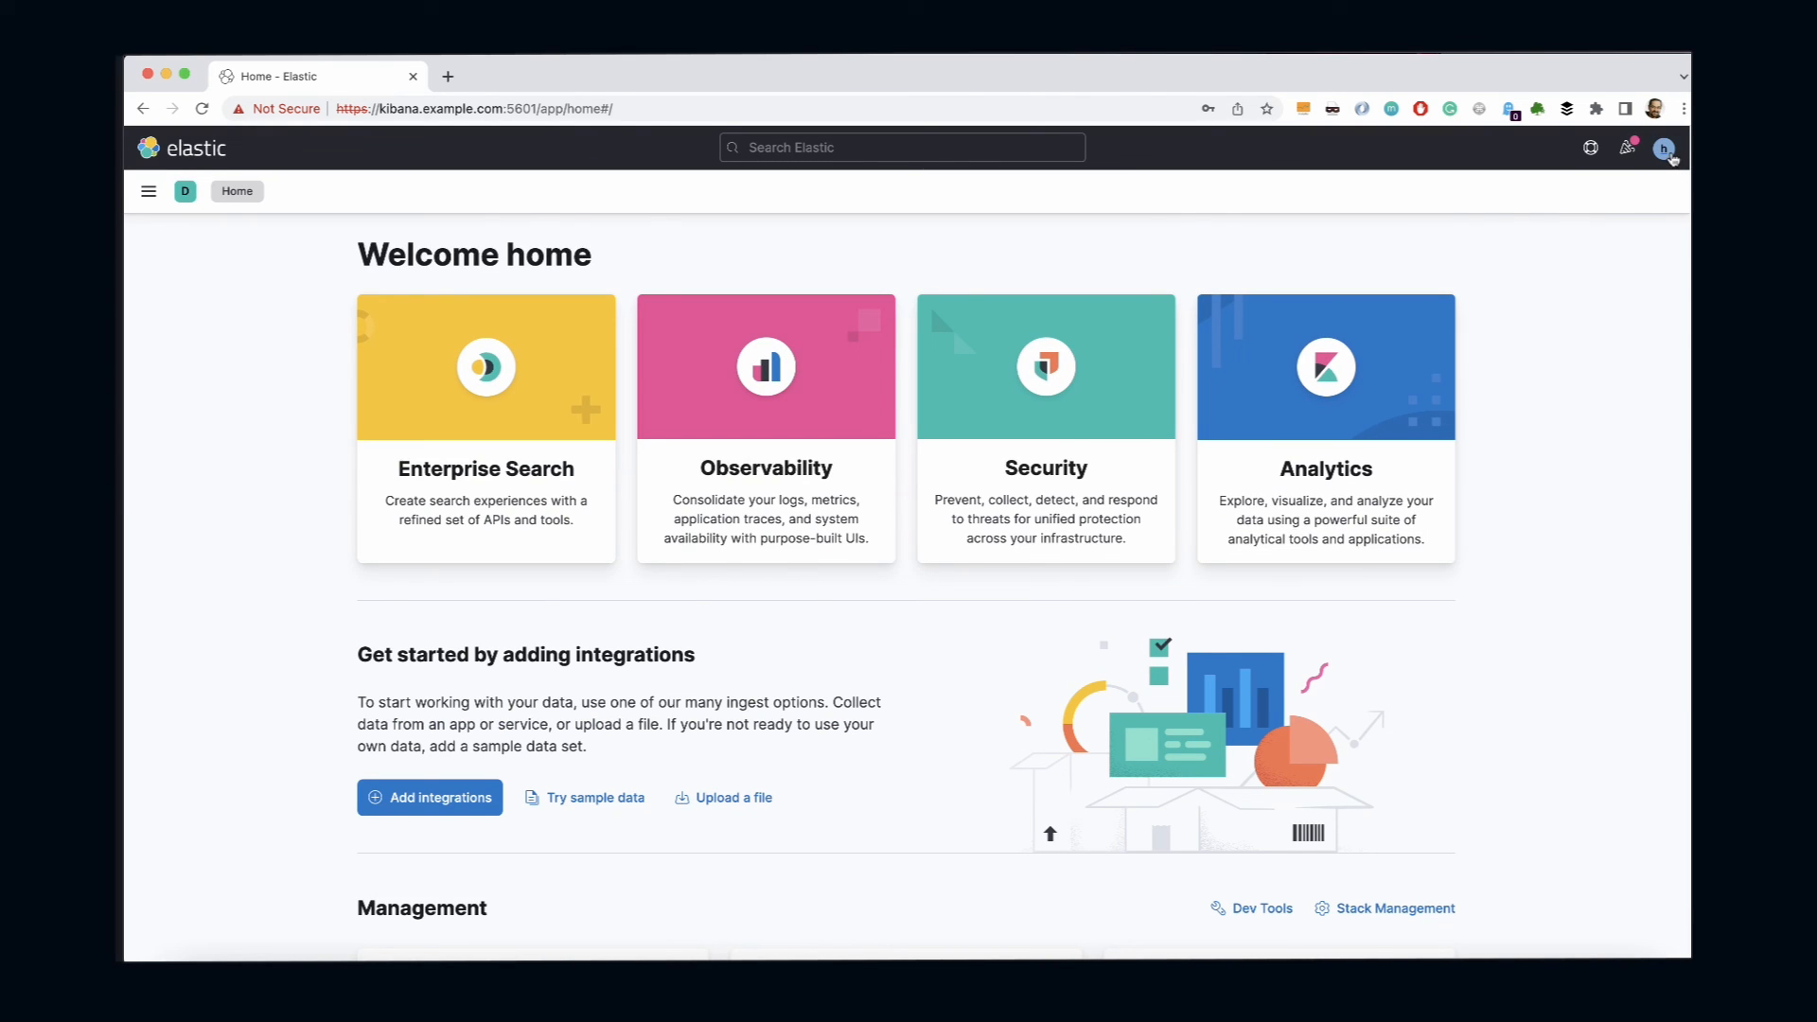
- Open the Kibana user menu to verify hr_employee is logged in
click(1662, 148)
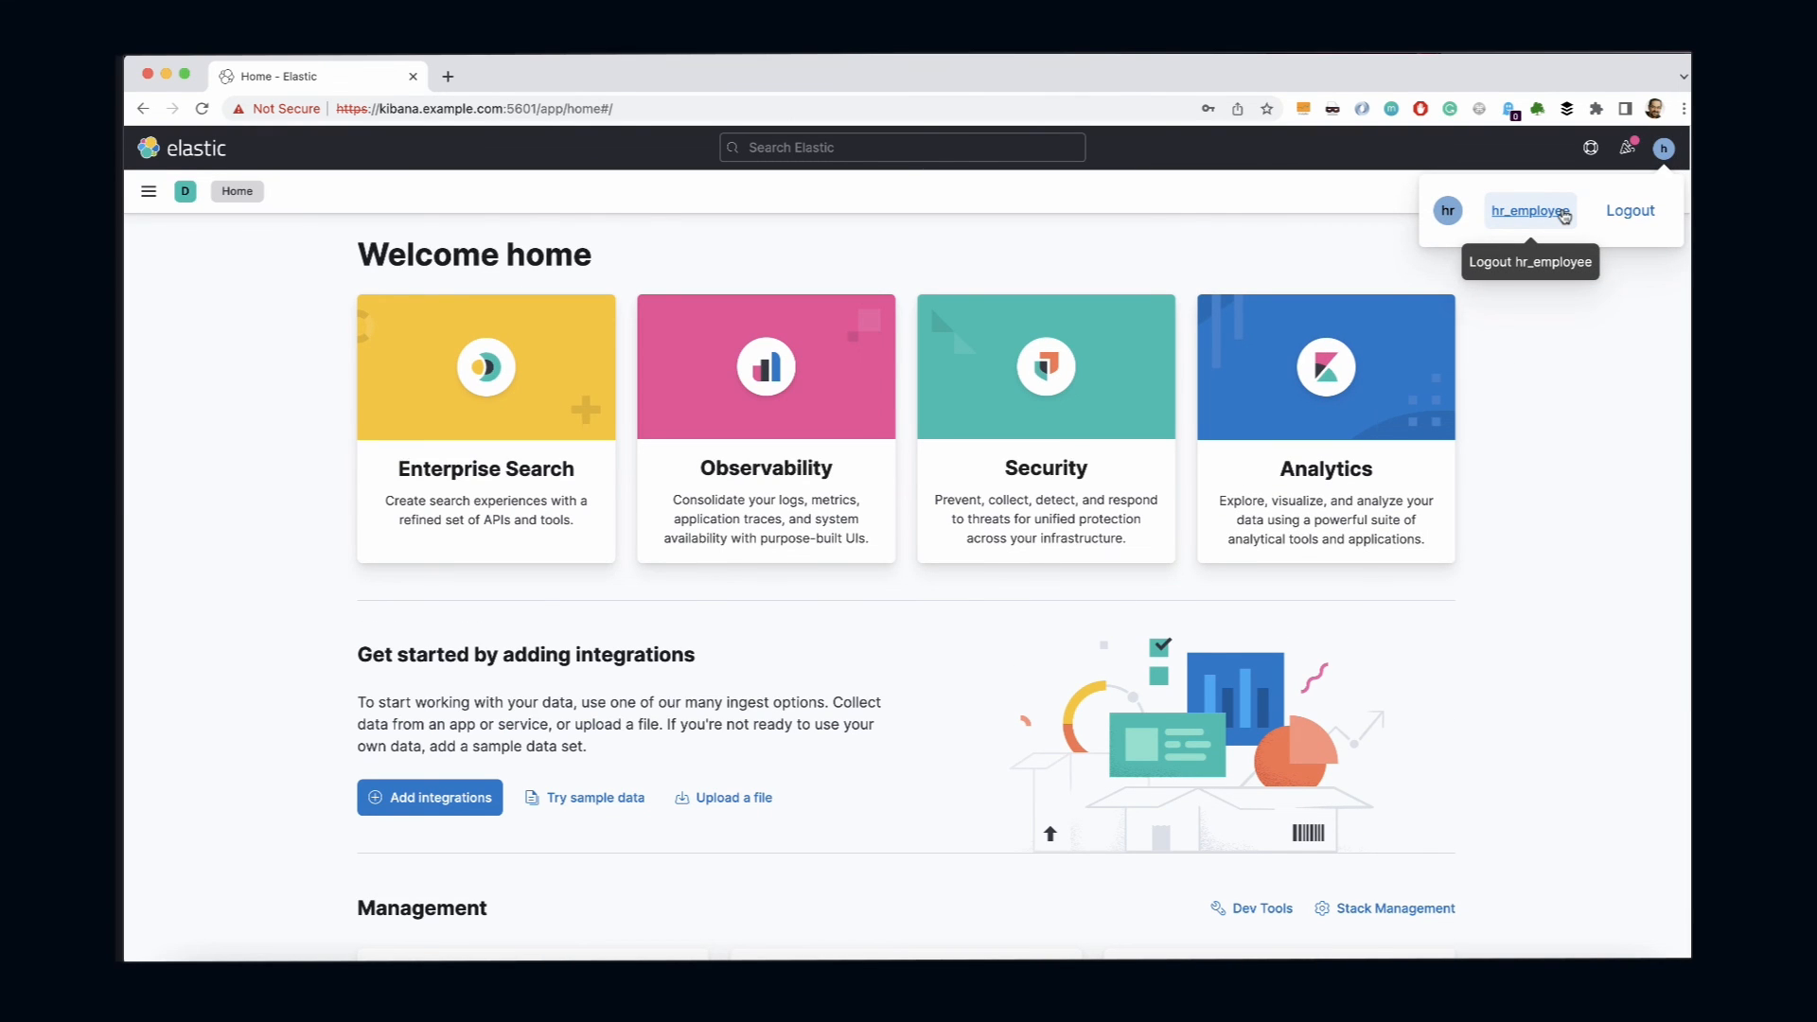